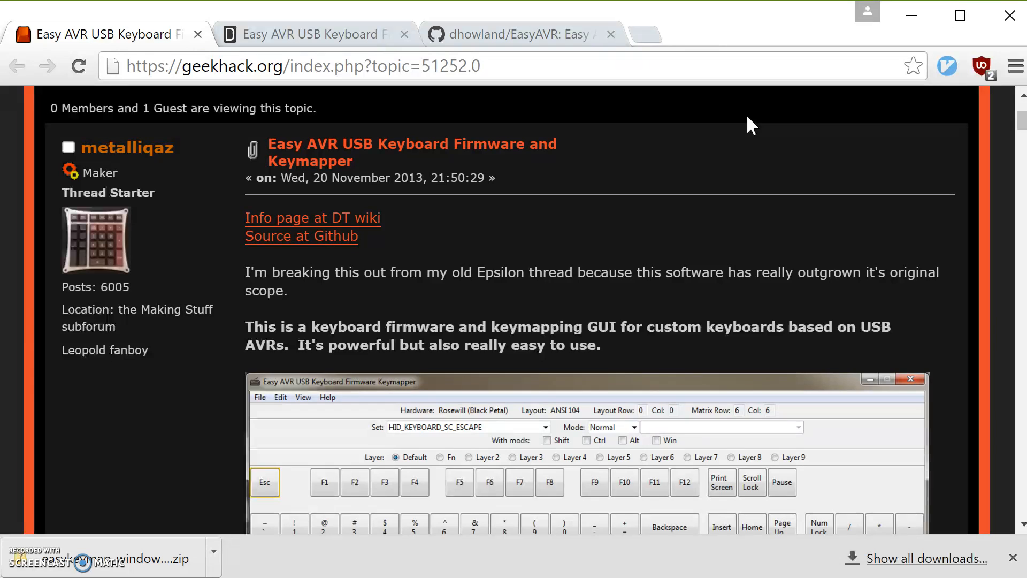
Browse the Easy AVR wiki downloads page, then return to the forum thread
scroll(up, 3)
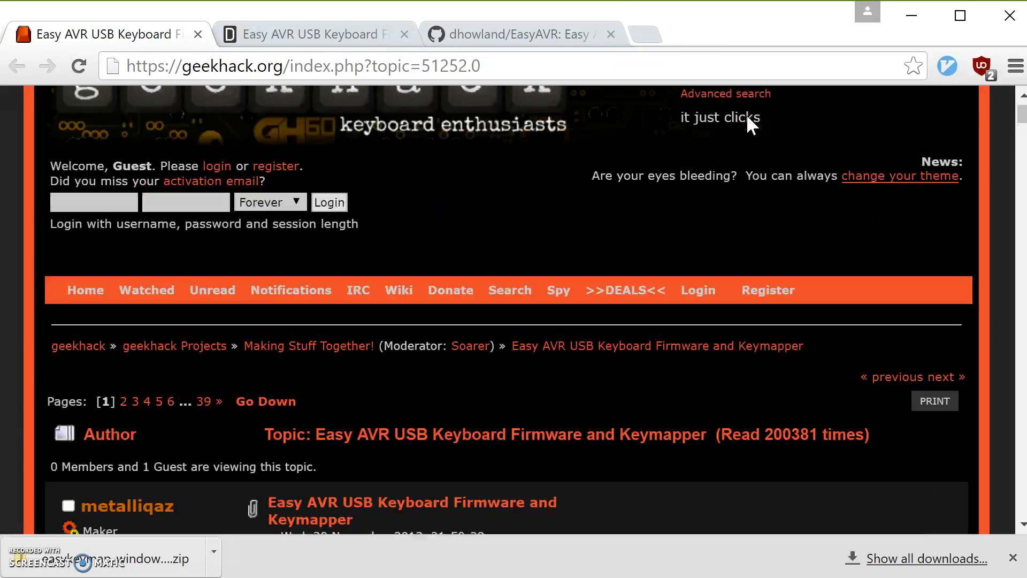
scroll(up, 3)
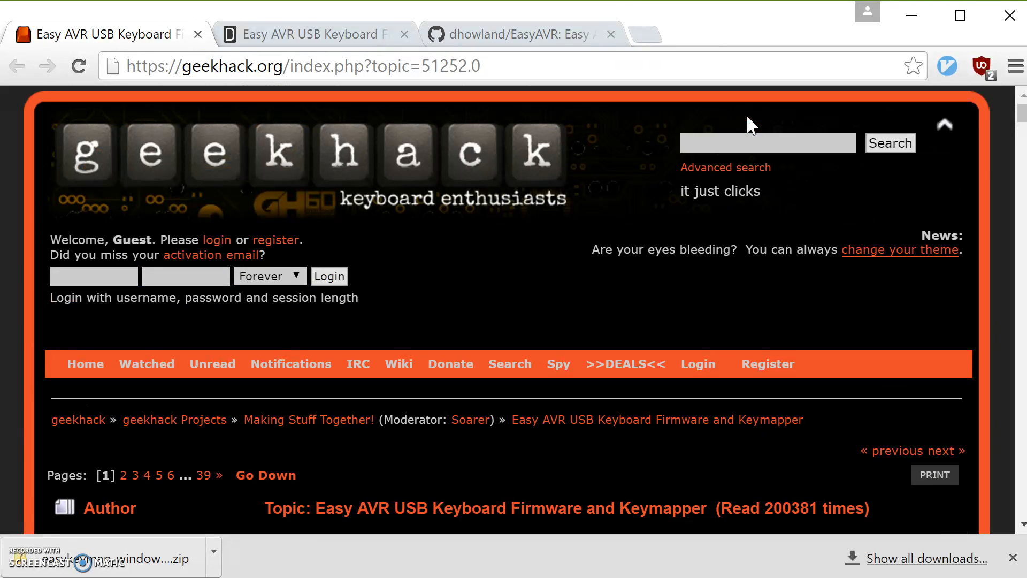
scroll(down, 3)
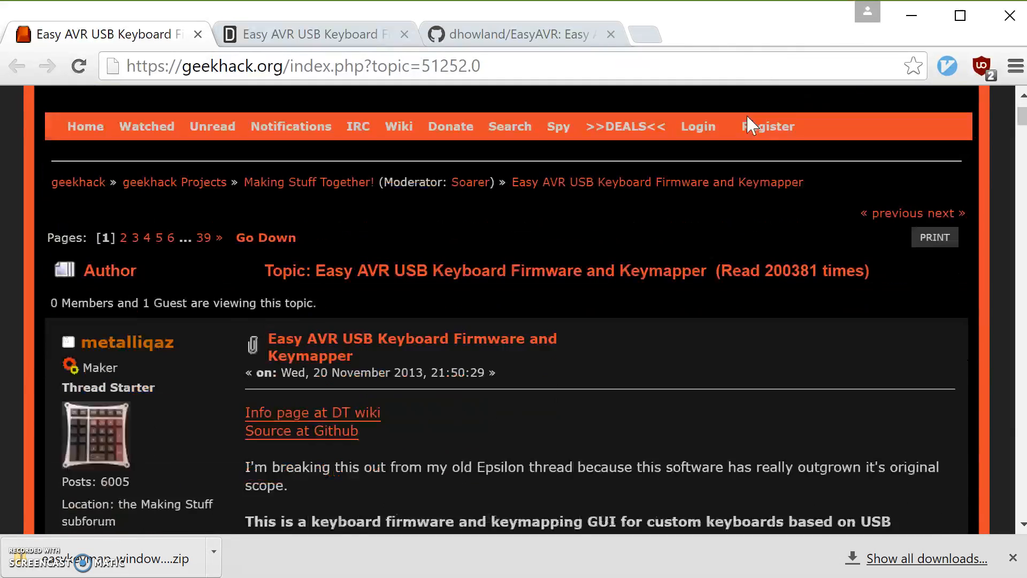
scroll(down, 3)
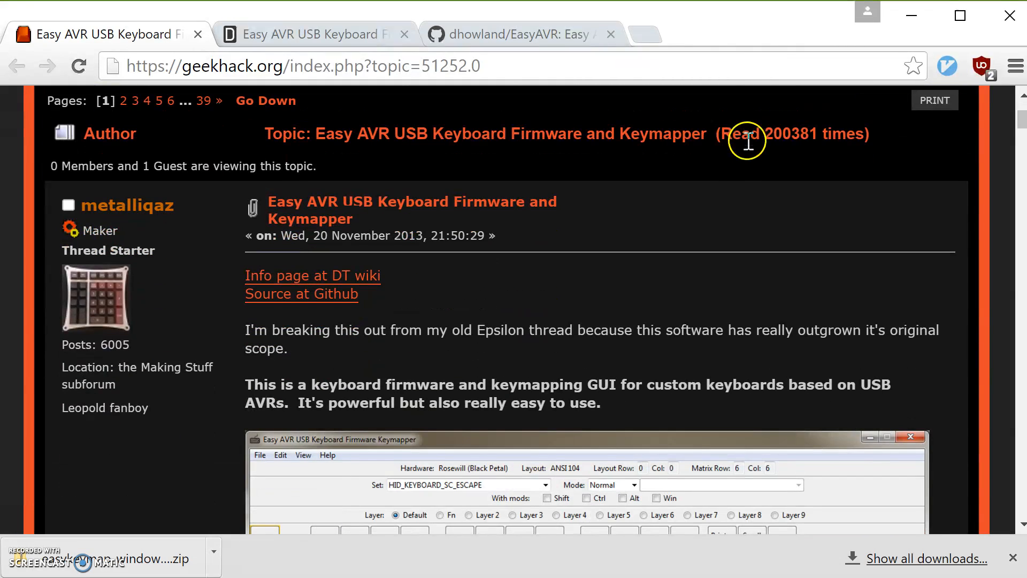
mouse_move(752, 216)
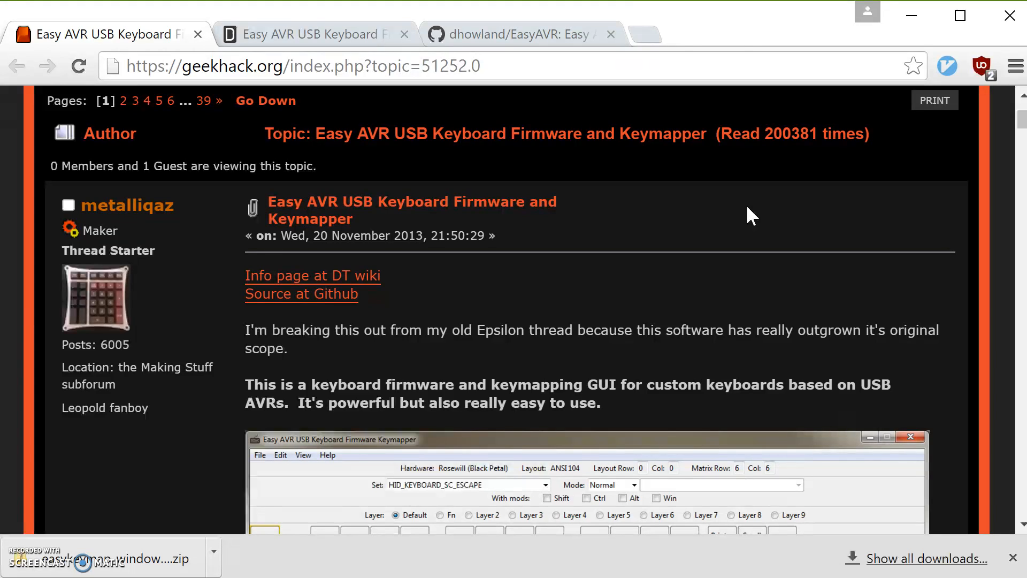
click(314, 34)
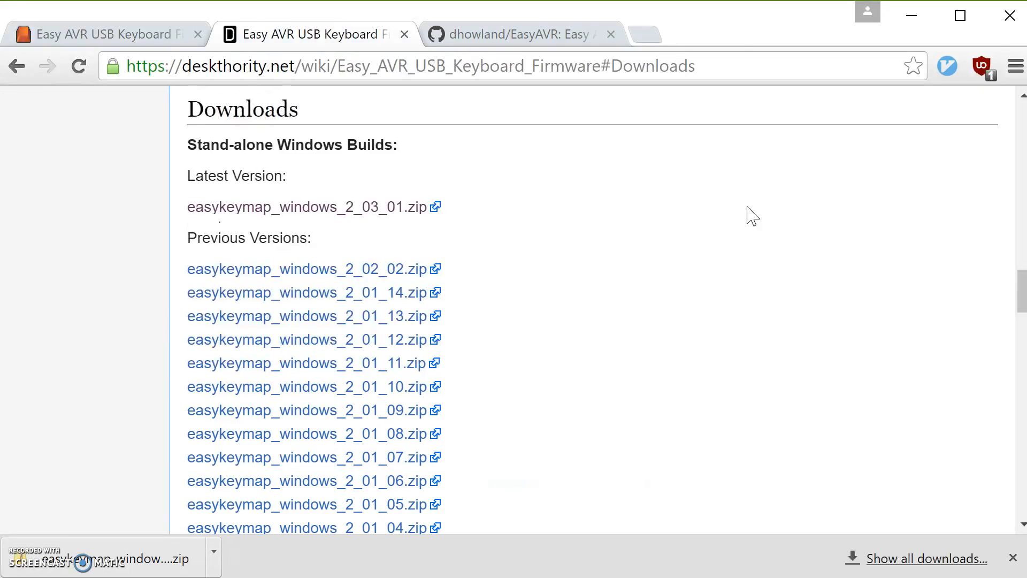
scroll(up, 3)
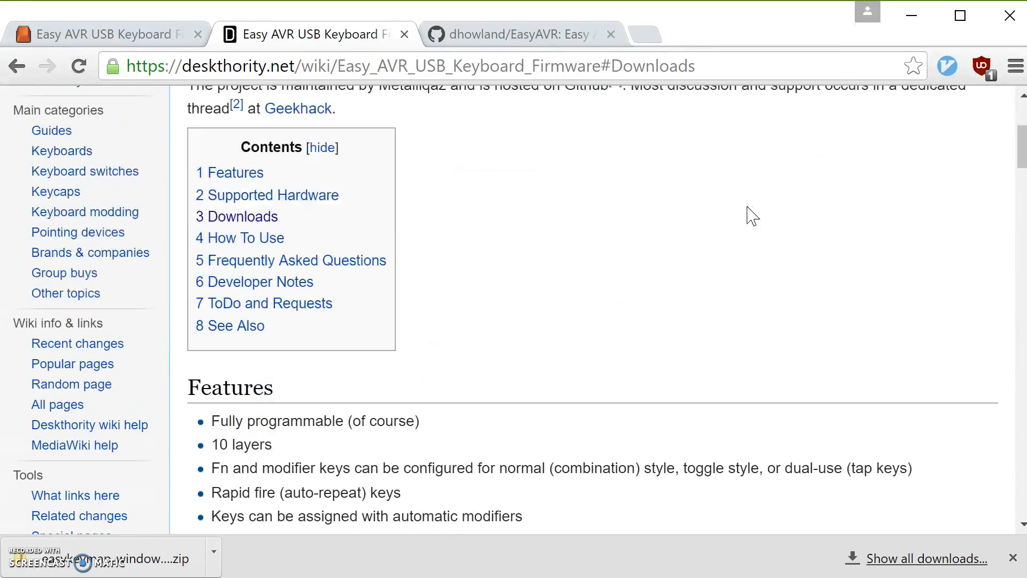
scroll(down, 3)
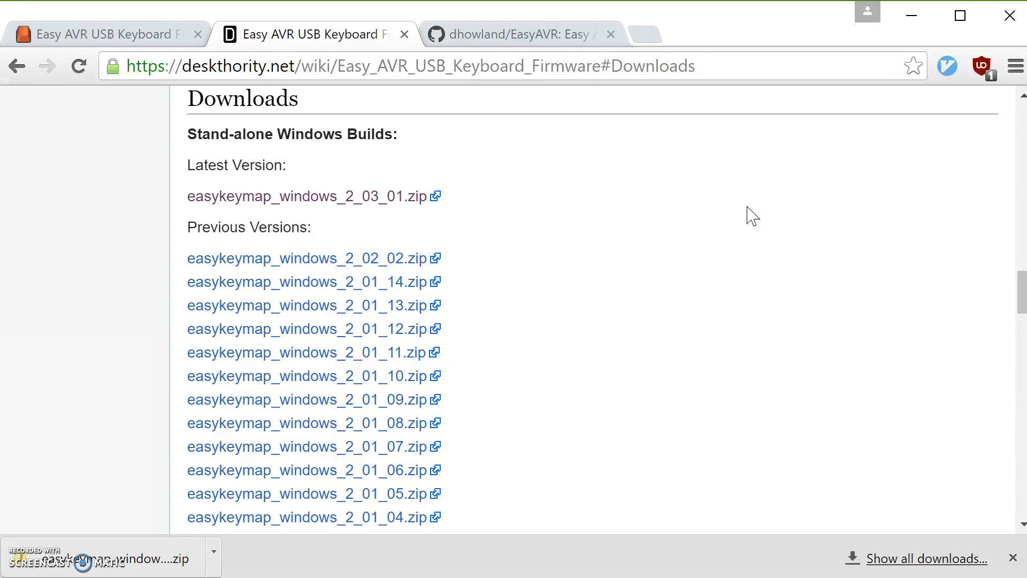
click(98, 34)
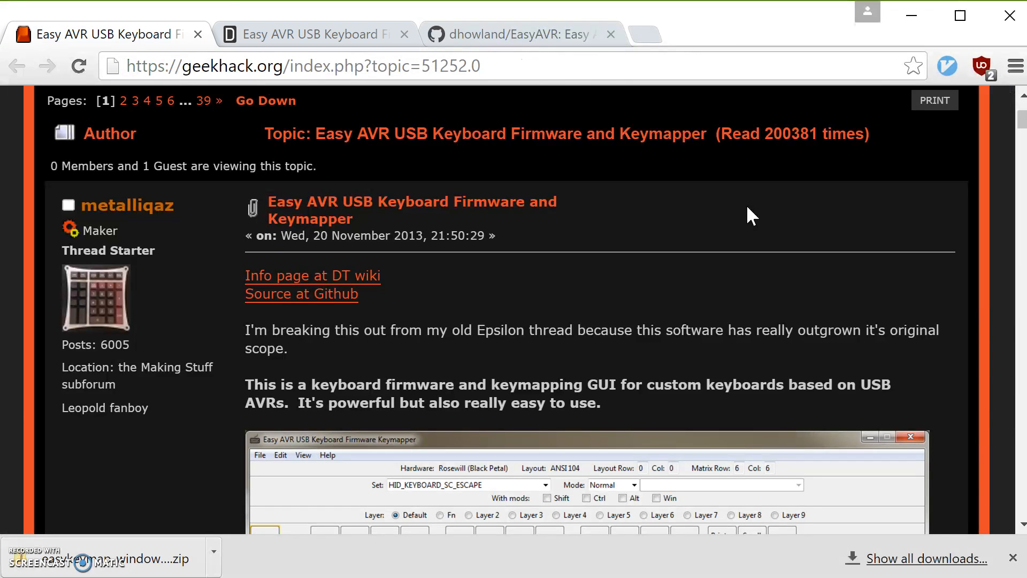
Navigate the EasyAVR repository into keymapper/easykeymap/boards and scroll its file list
click(517, 34)
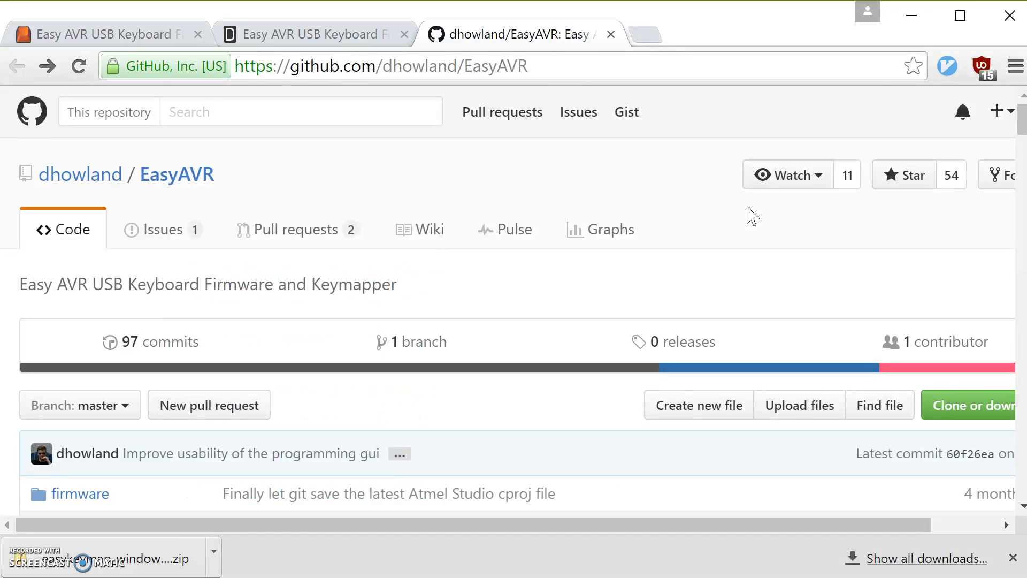
scroll(down, 3)
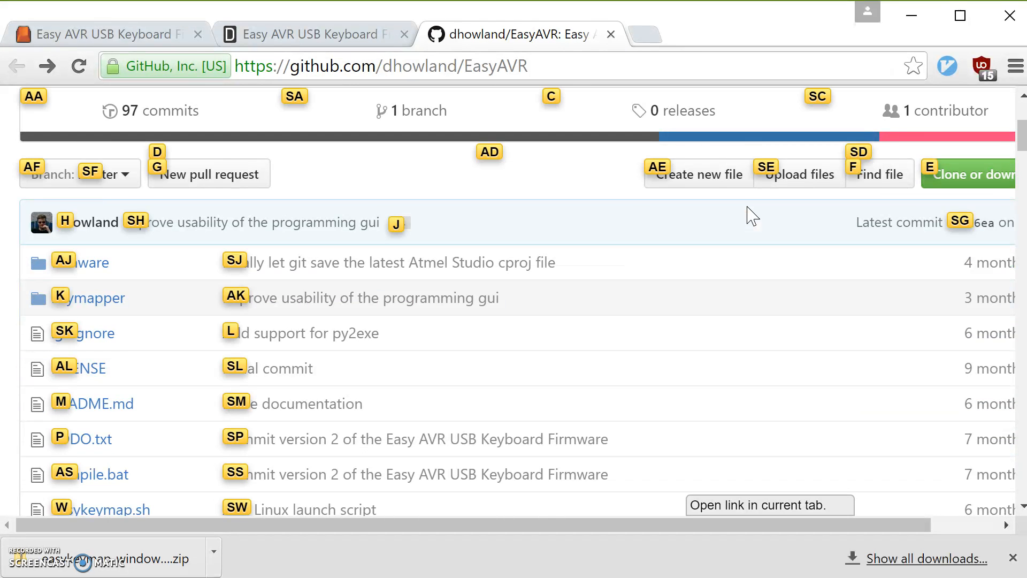
click(95, 297)
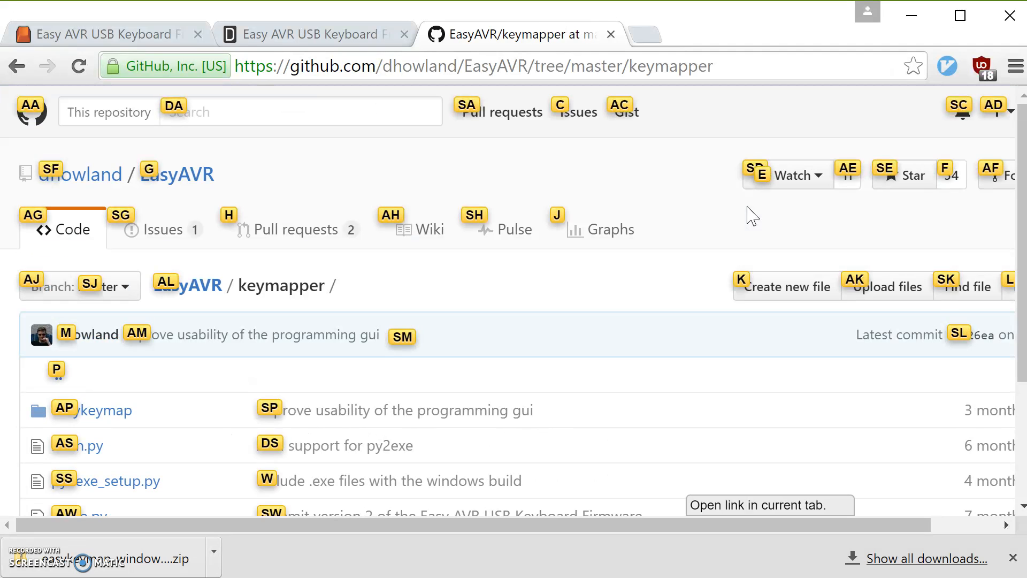
click(105, 410)
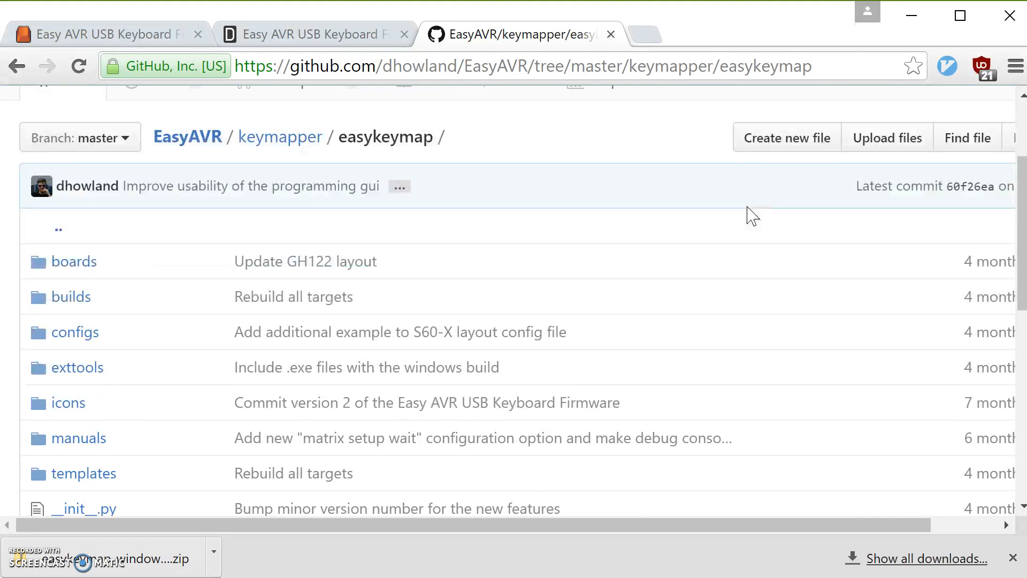
key(f)
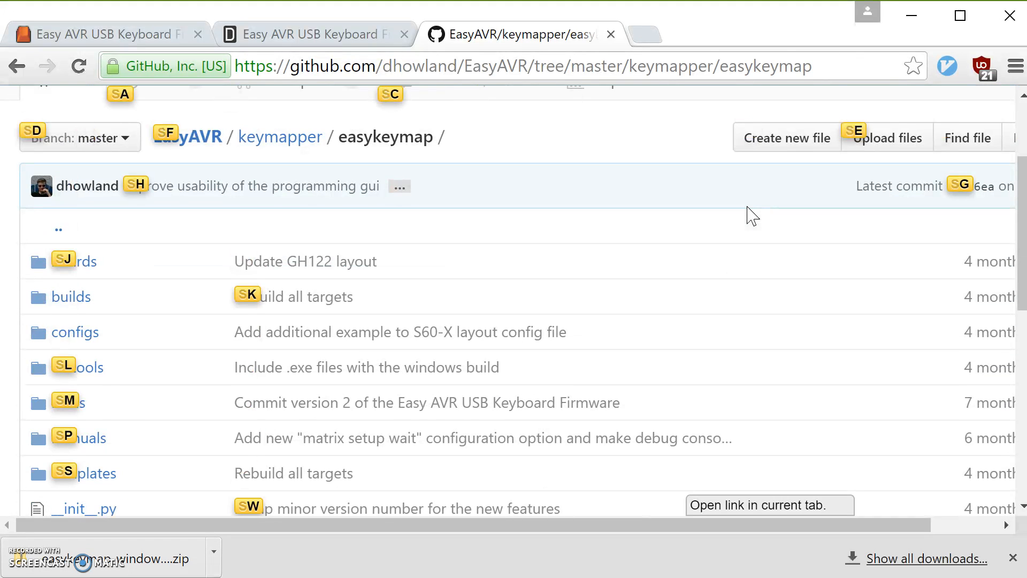
click(84, 261)
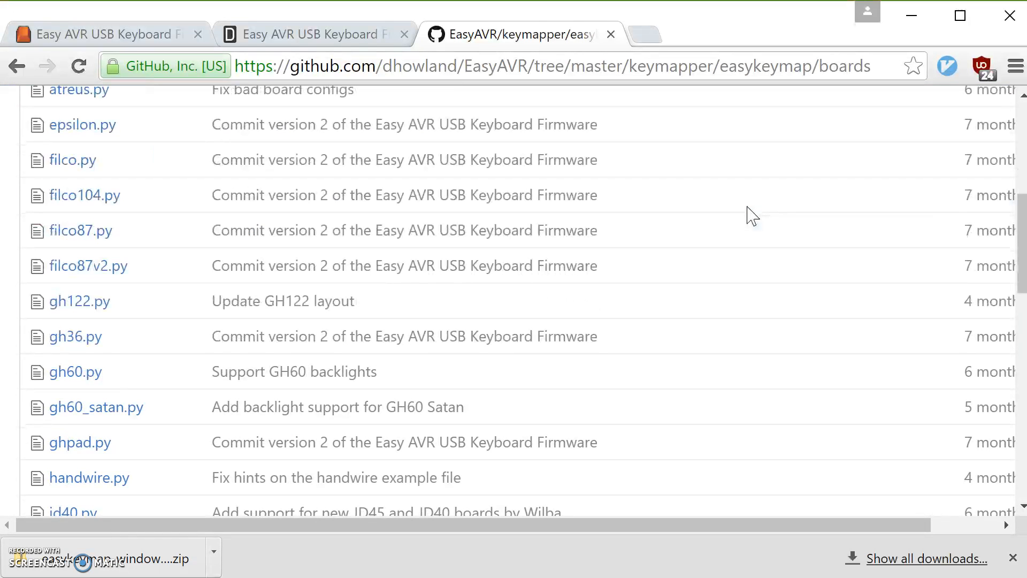
scroll(down, 3)
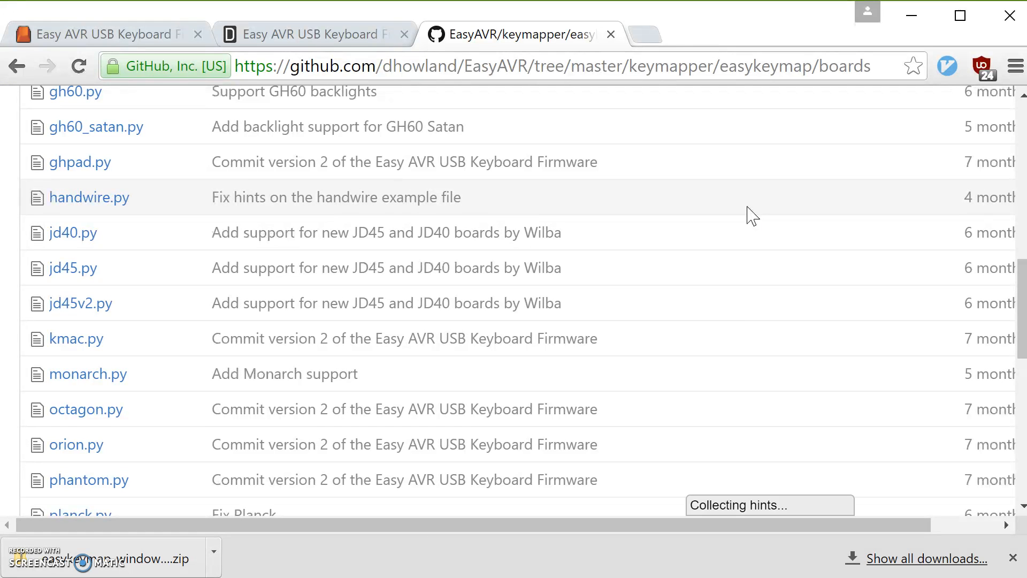
Open handwire.py and scroll through its description, unique_id and teensy settings
click(89, 197)
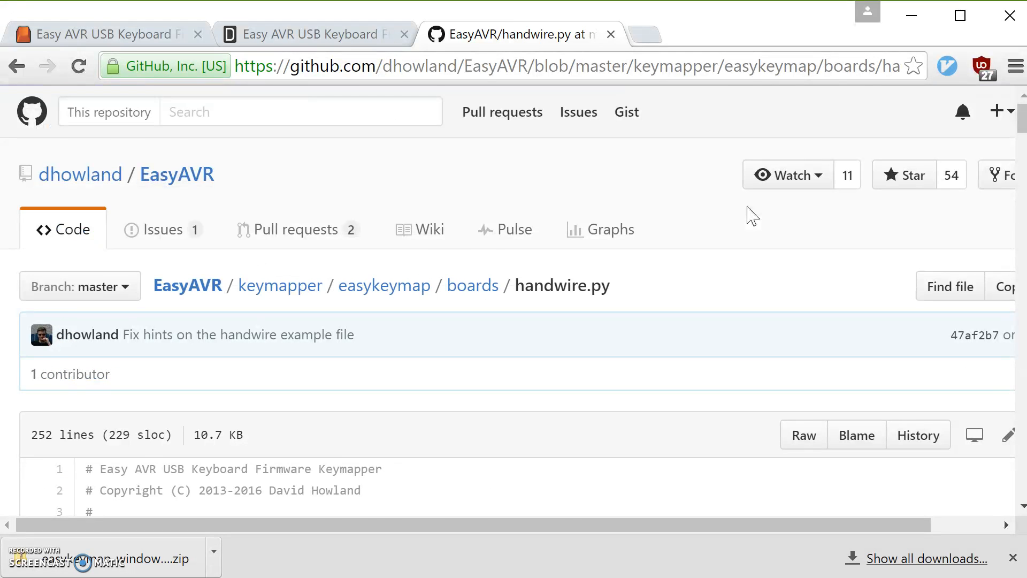
scroll(down, 3)
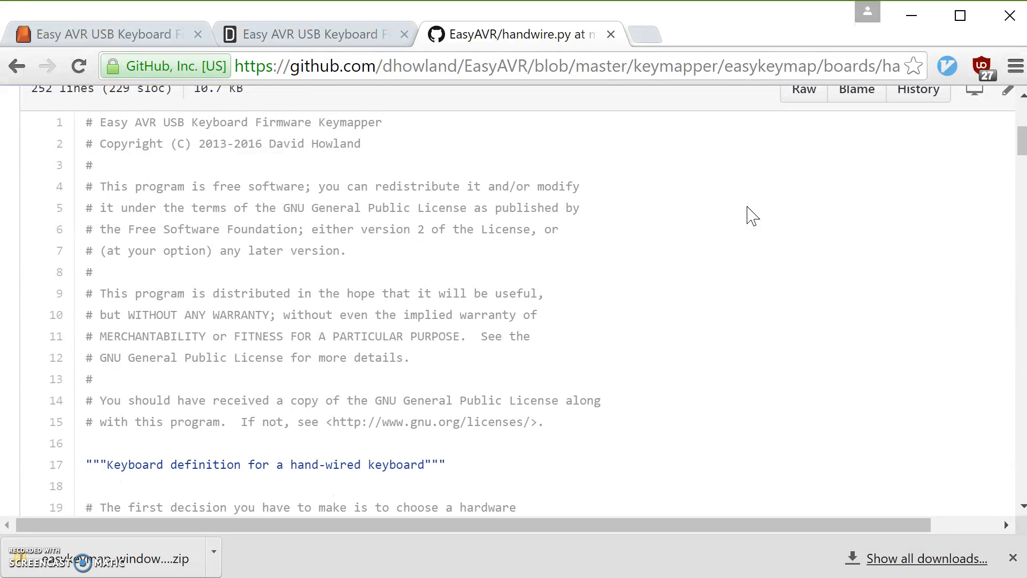
scroll(down, 3)
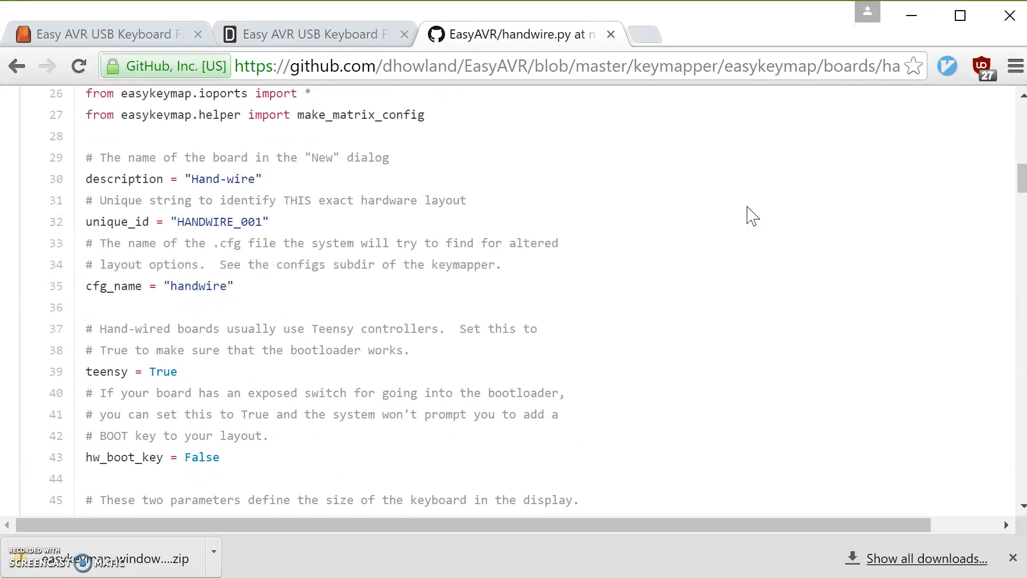
scroll(up, 3)
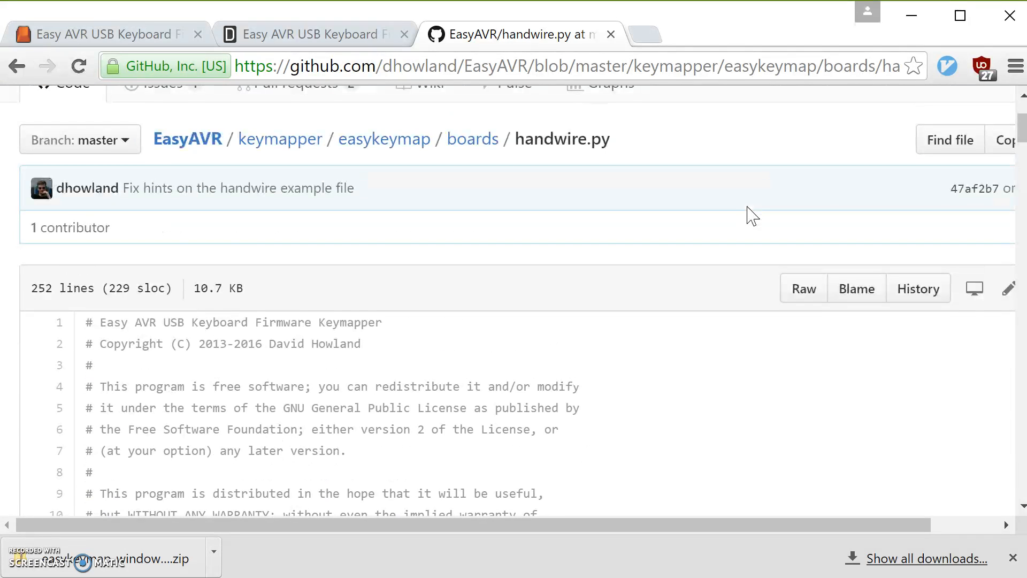
mouse_move(803, 289)
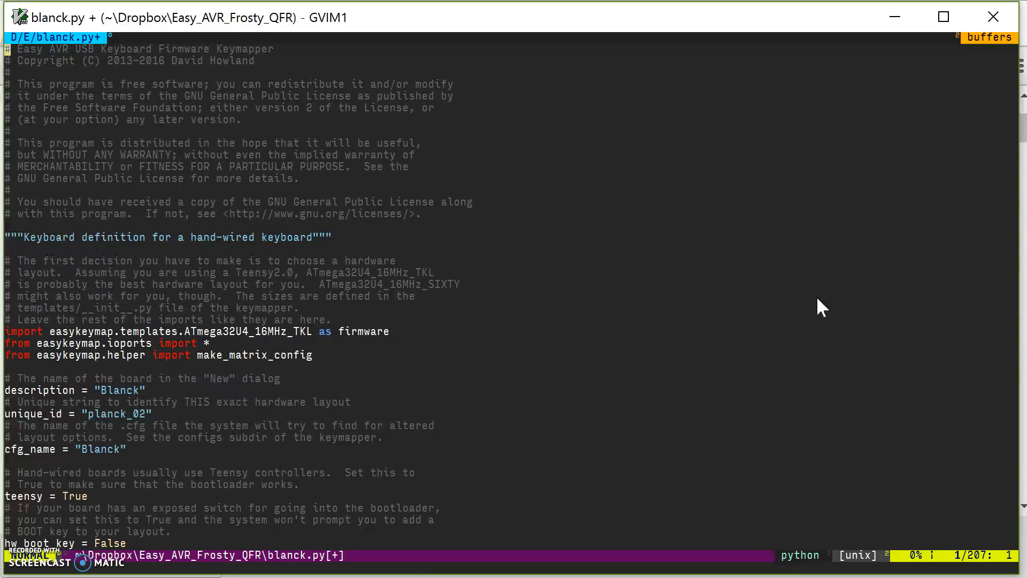
scroll(down, 3)
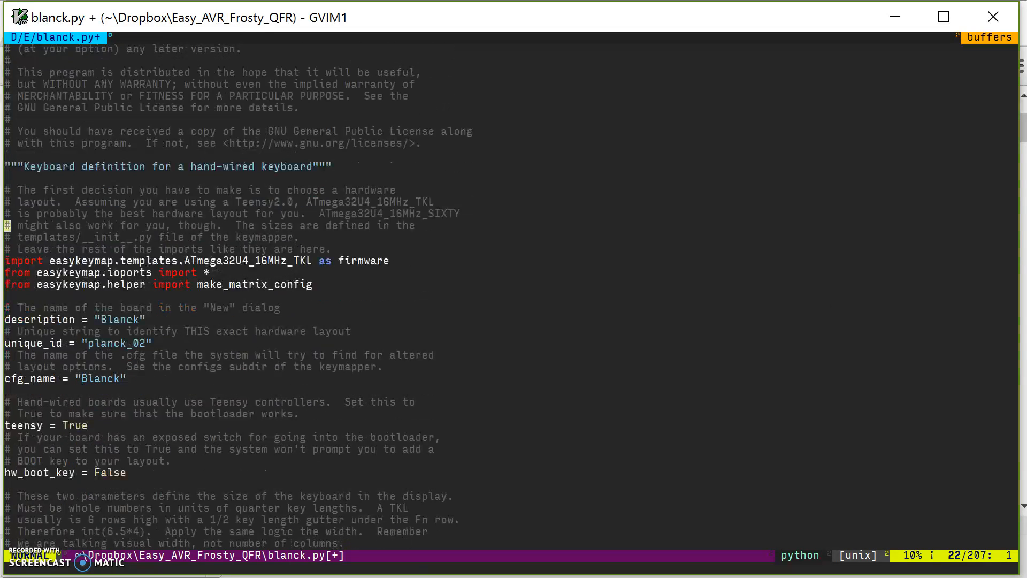
scroll(down, 3)
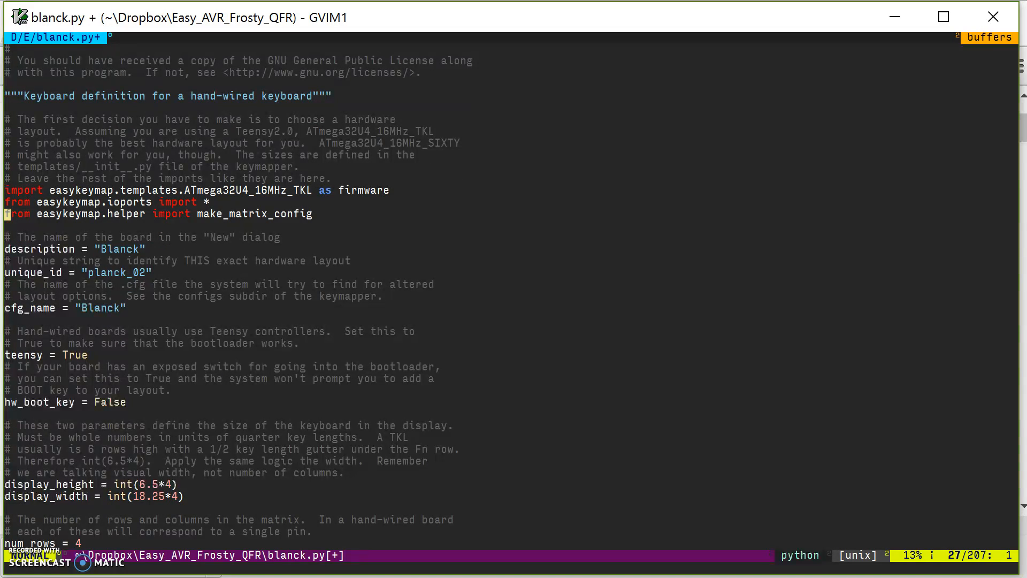
key(V)
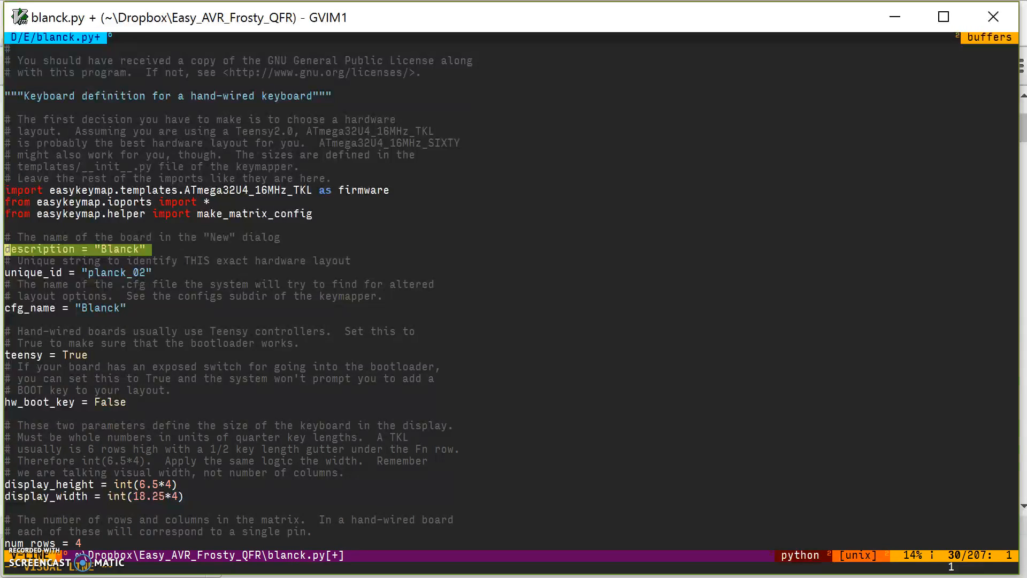
key(j)
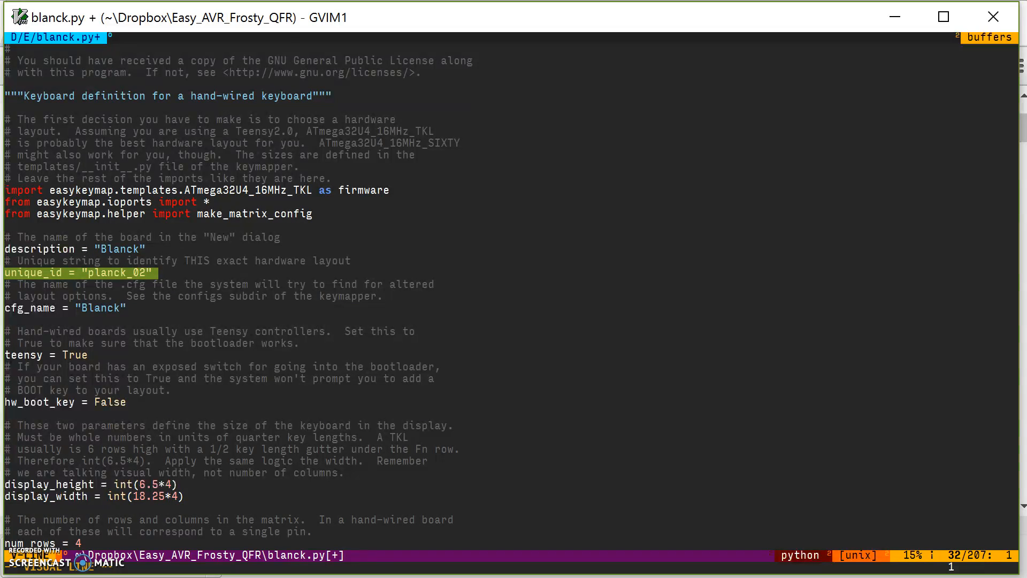
key(Escape)
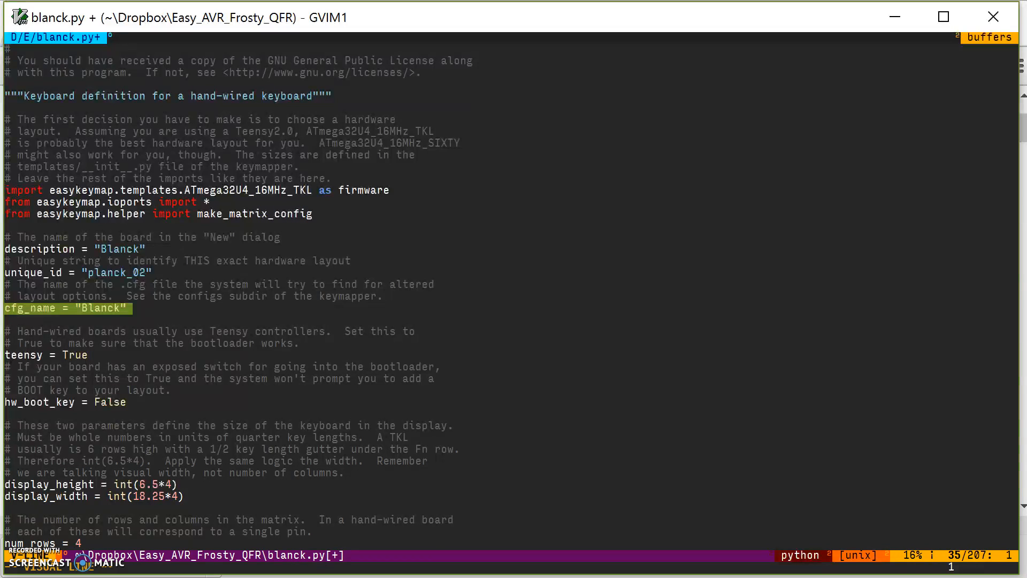
key(j)
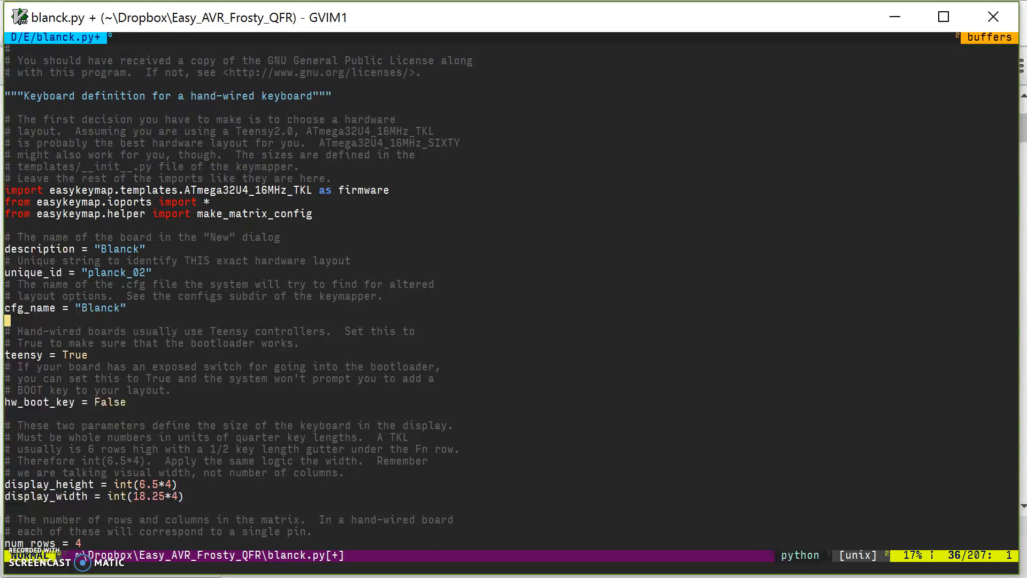
scroll(down, 3)
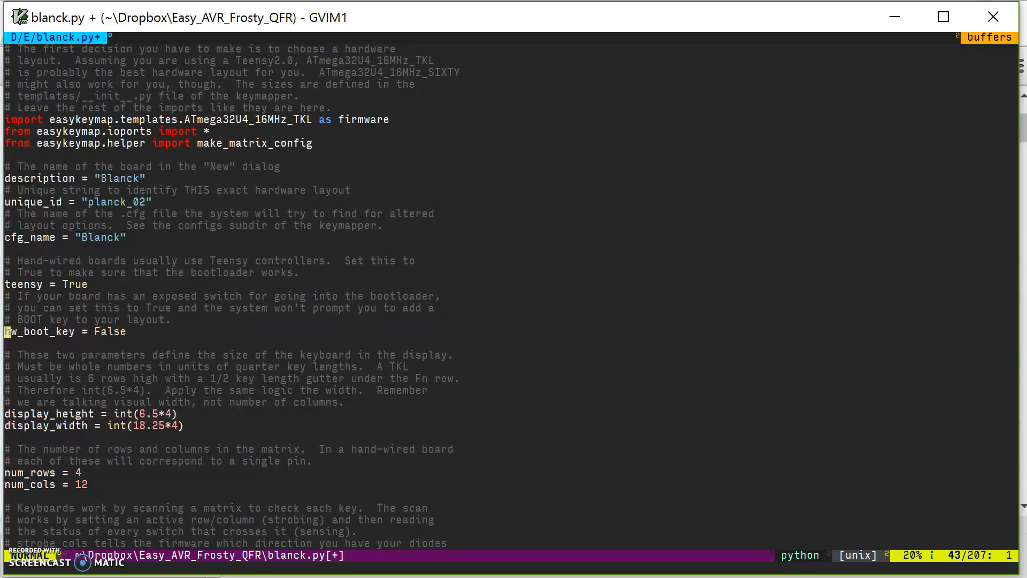
scroll(down, 3)
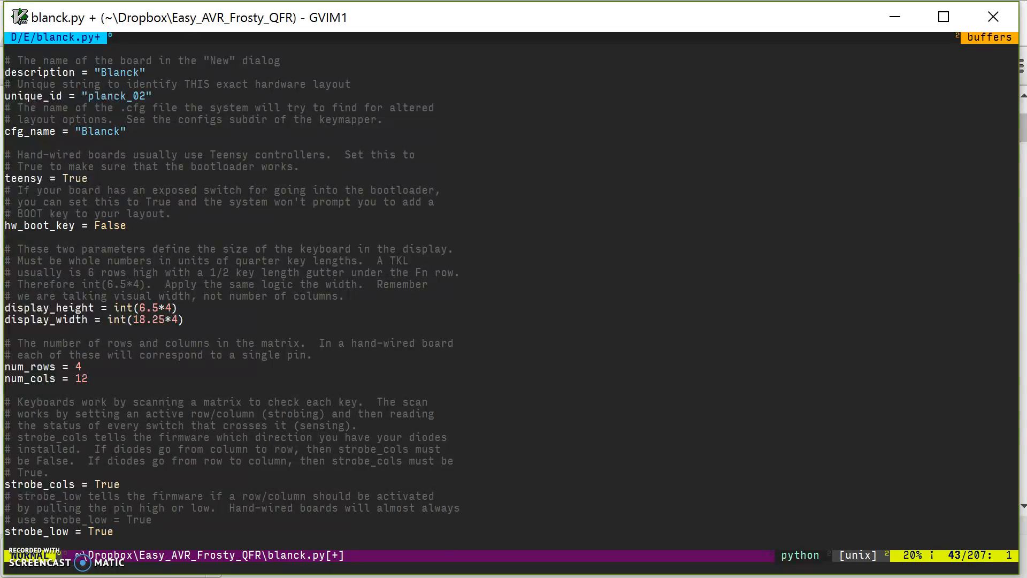
key(V)
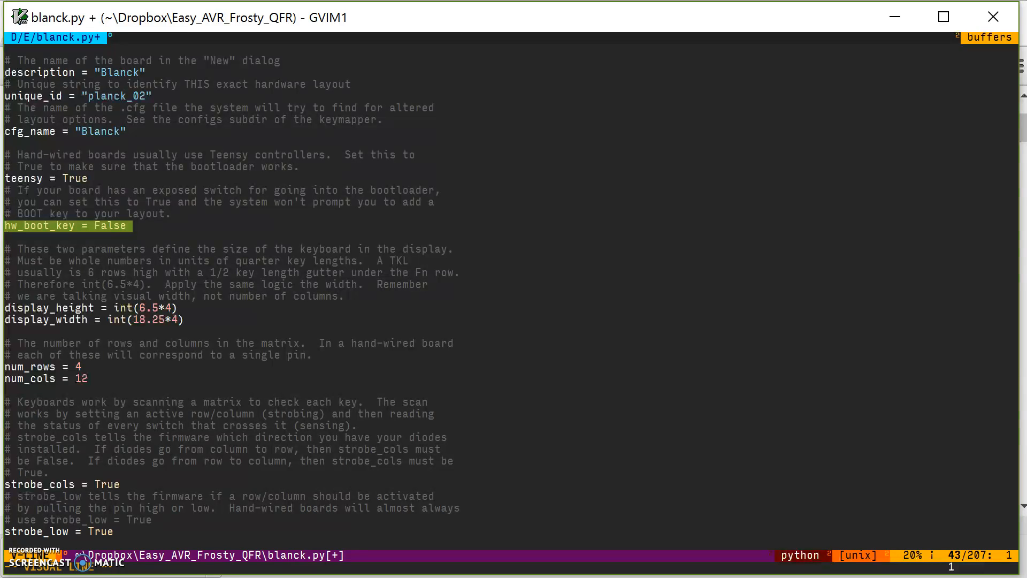
key(Escape)
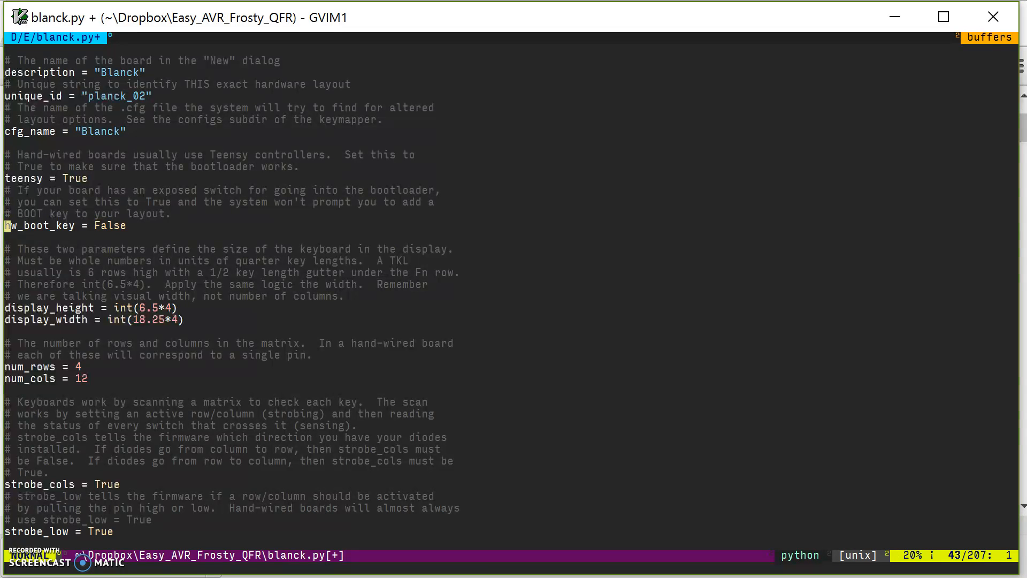
scroll(down, 3)
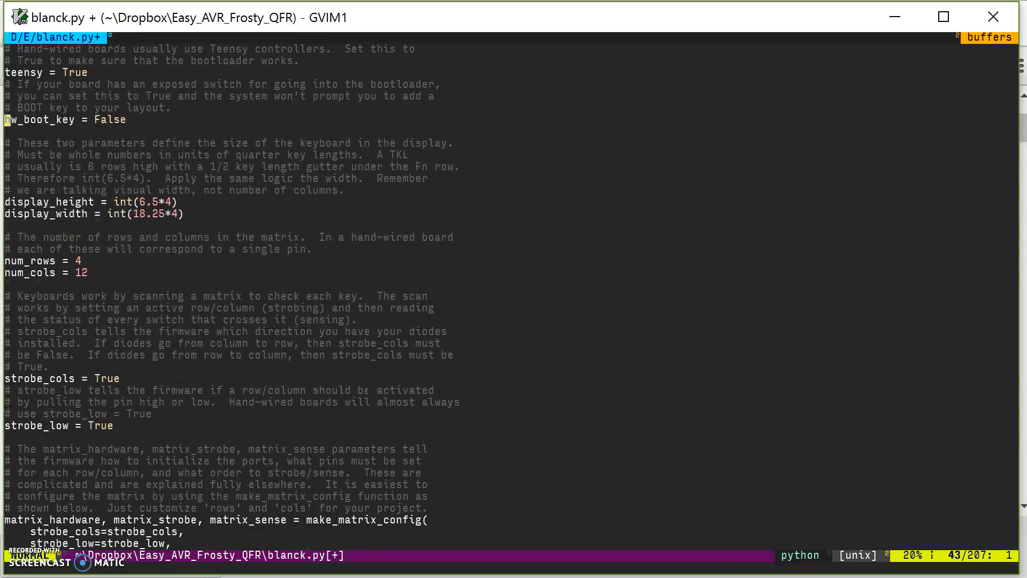
key(j)
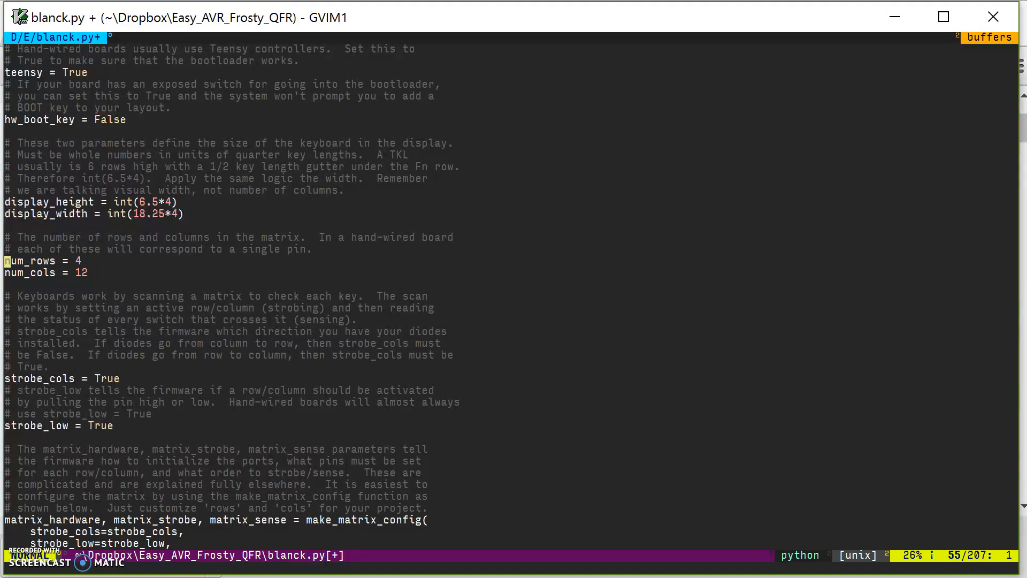
key(j)
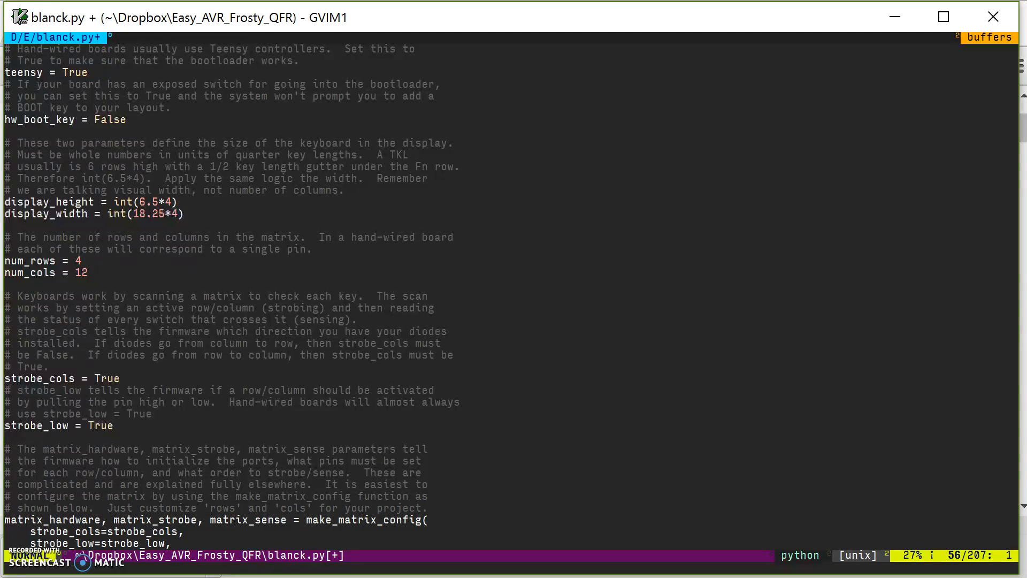
scroll(down, 3)
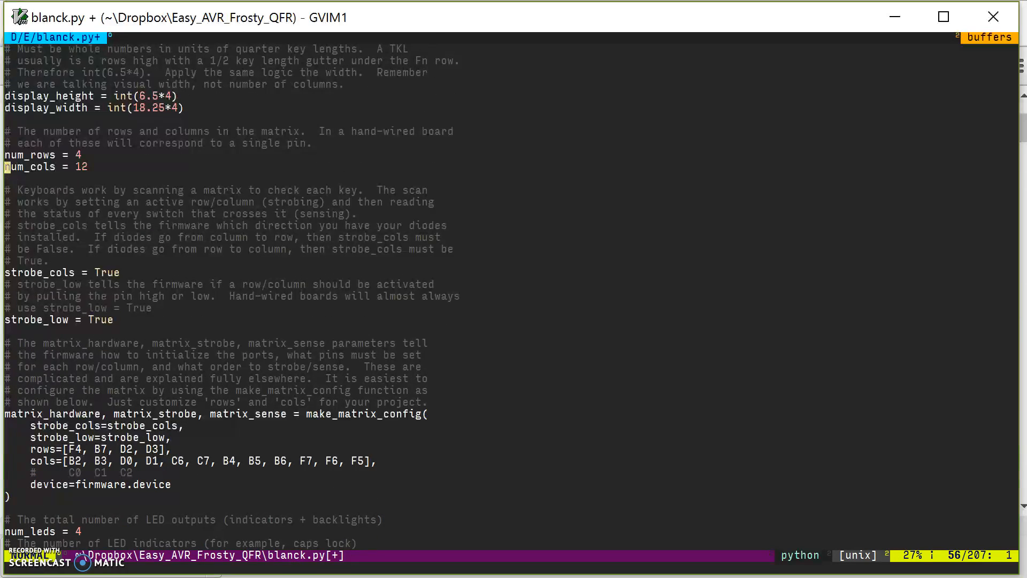
key(V)
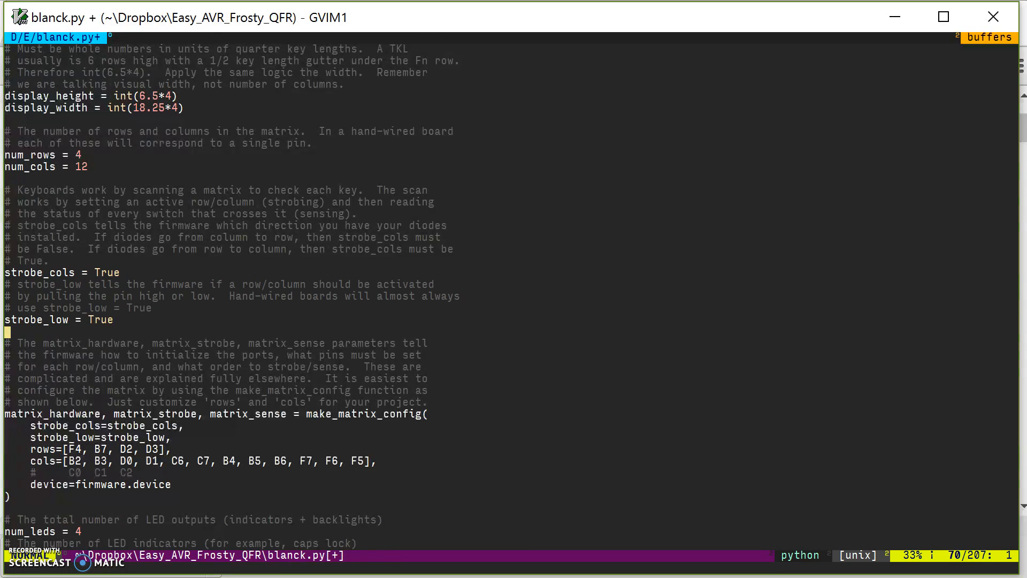
scroll(down, 3)
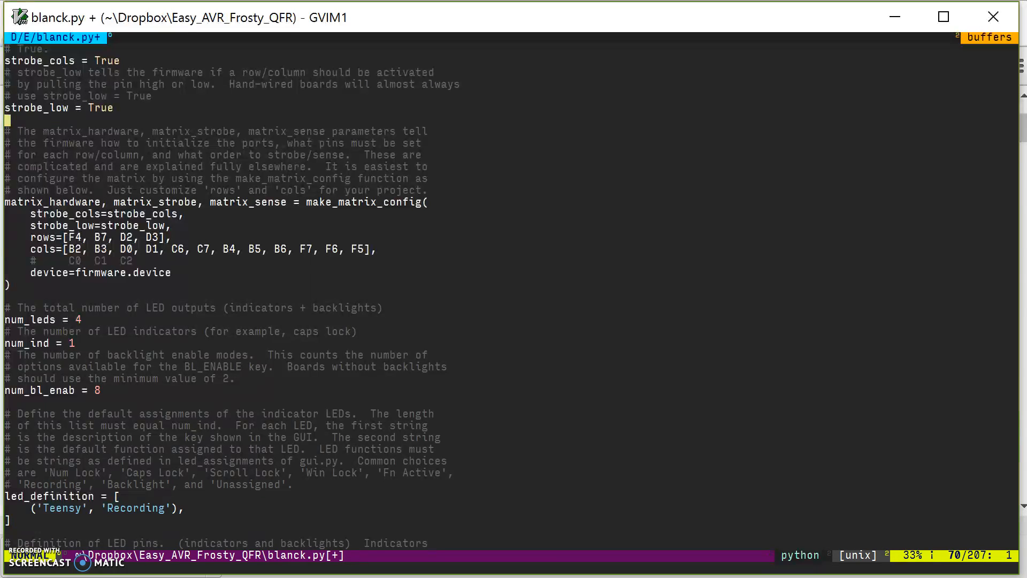
key(j)
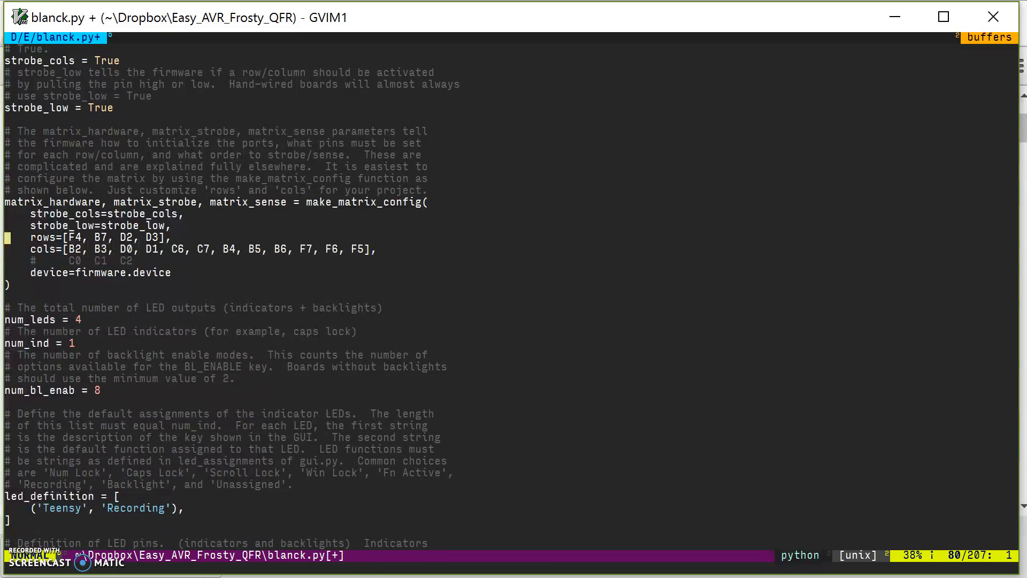
key(j)
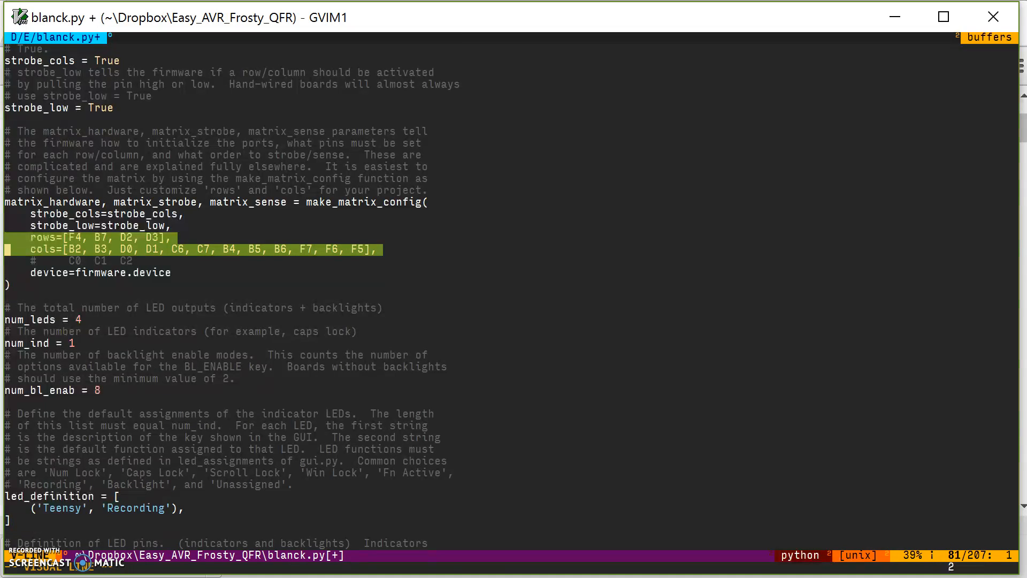
key(Escape)
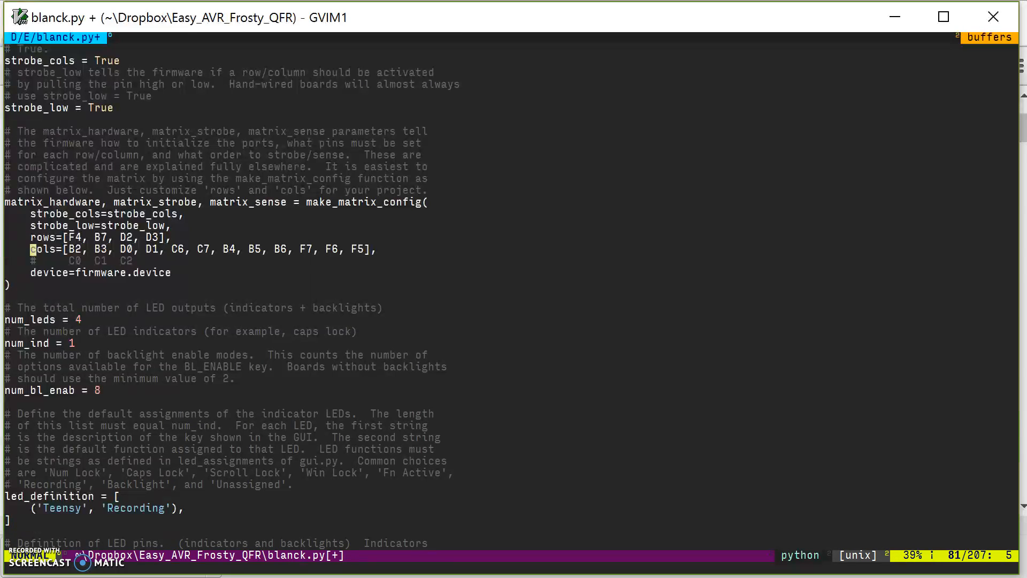
key(Down)
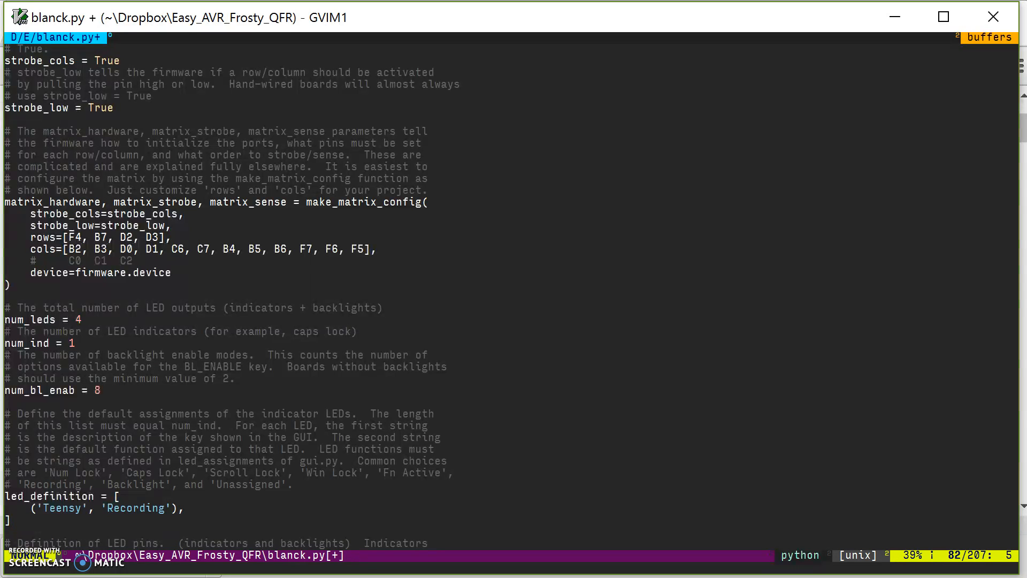
scroll(down, 3)
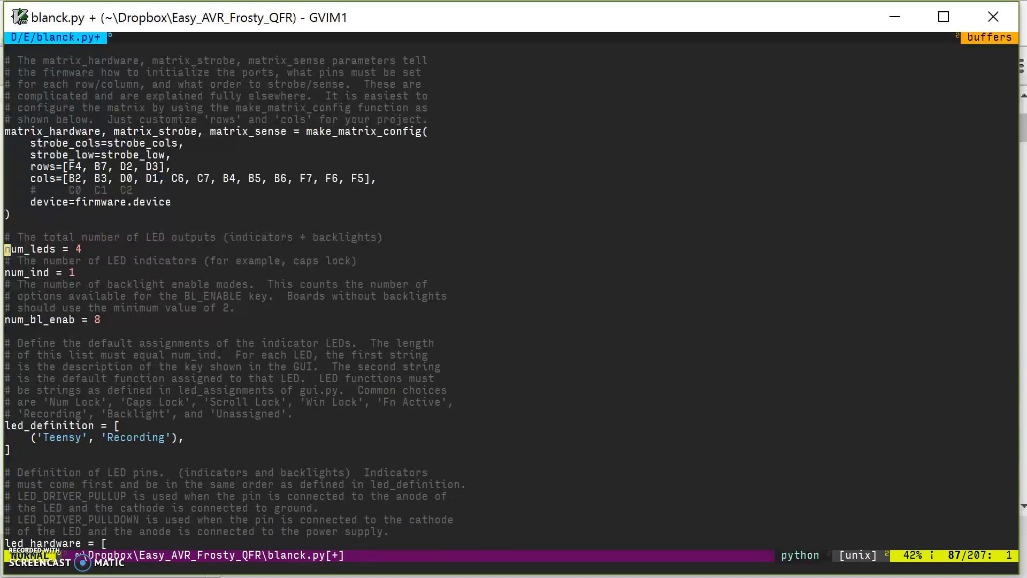
key(V)
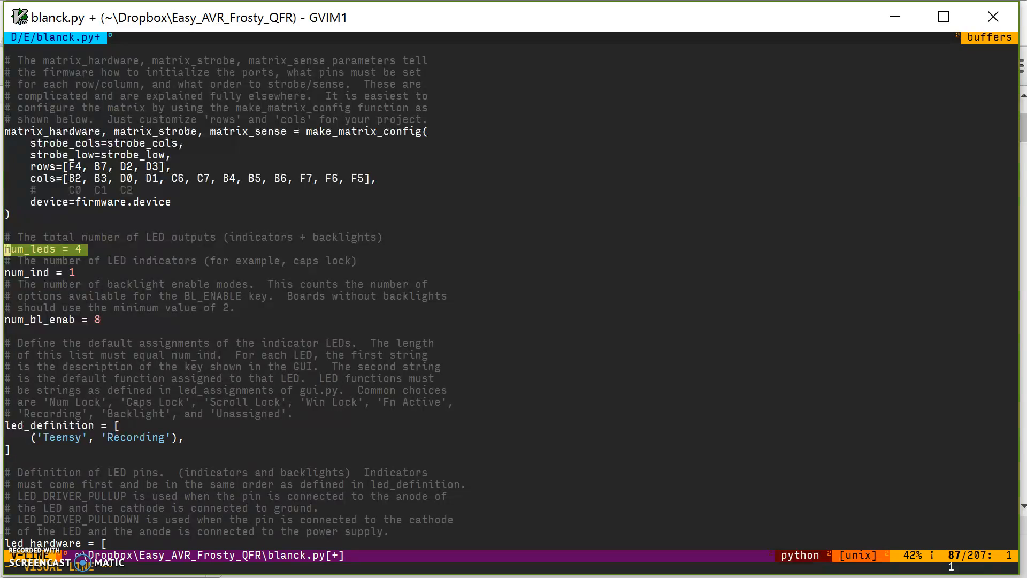
key(Escape)
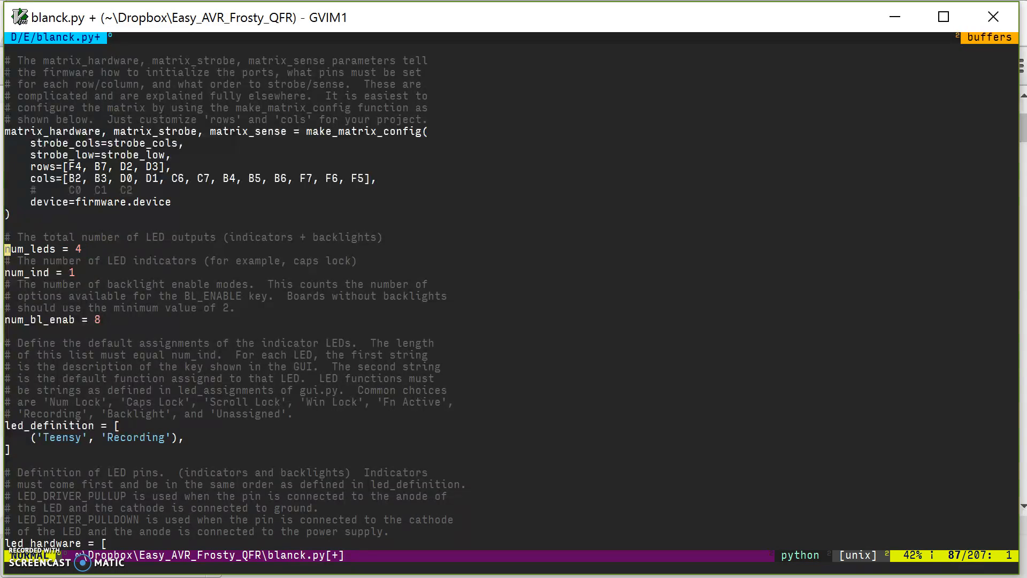
key(j)
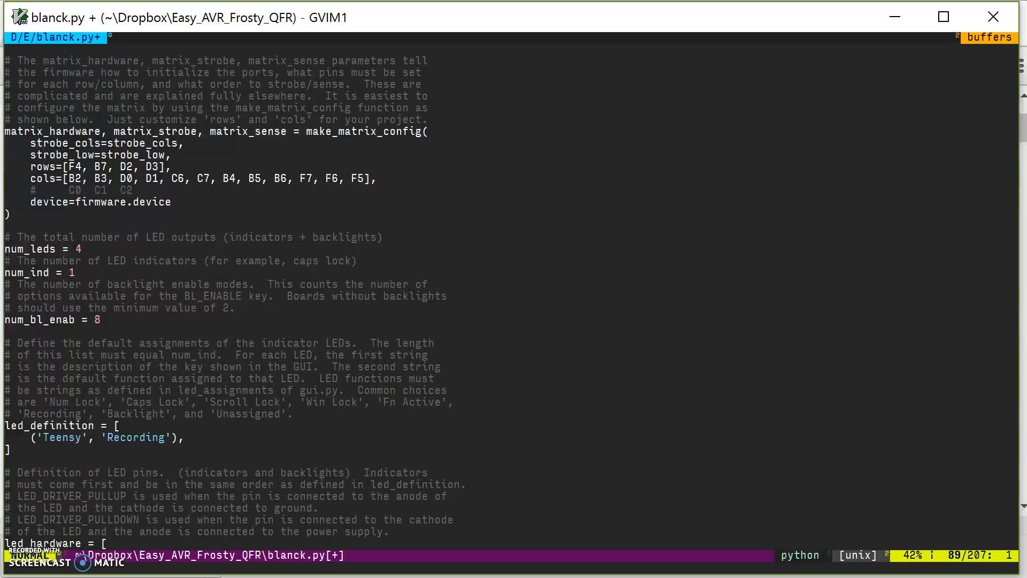
key(V)
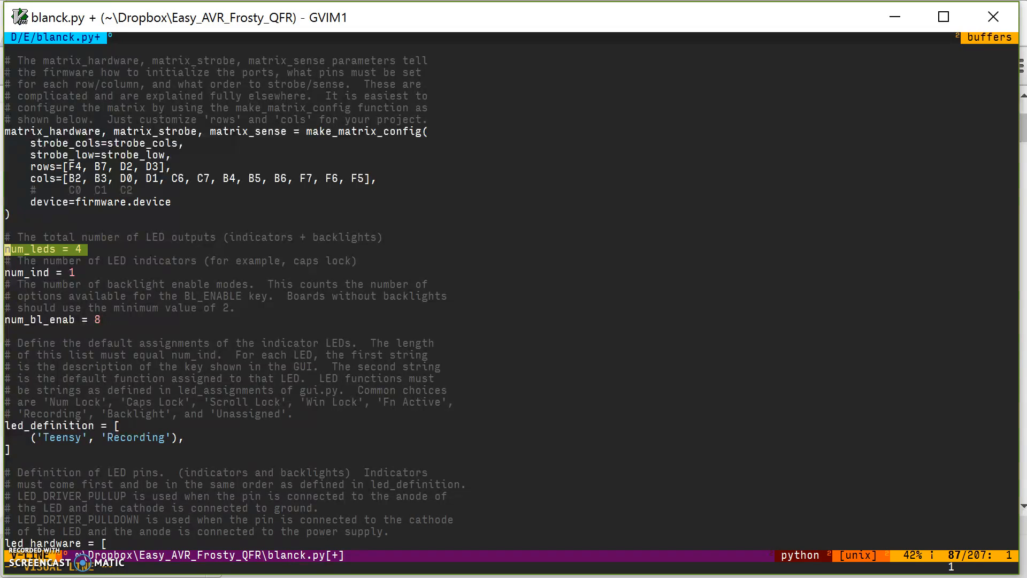
key(Escape)
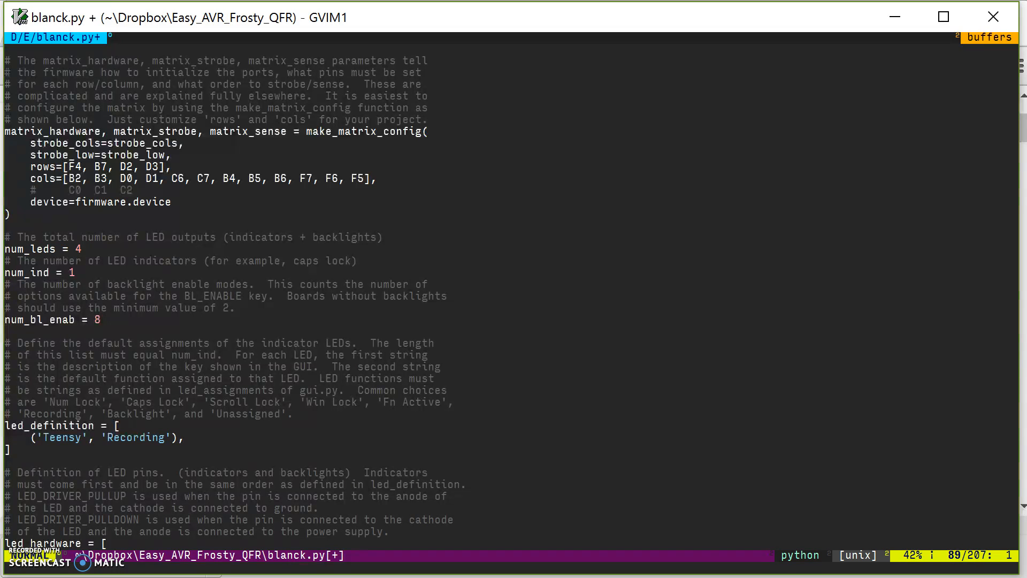
key(V)
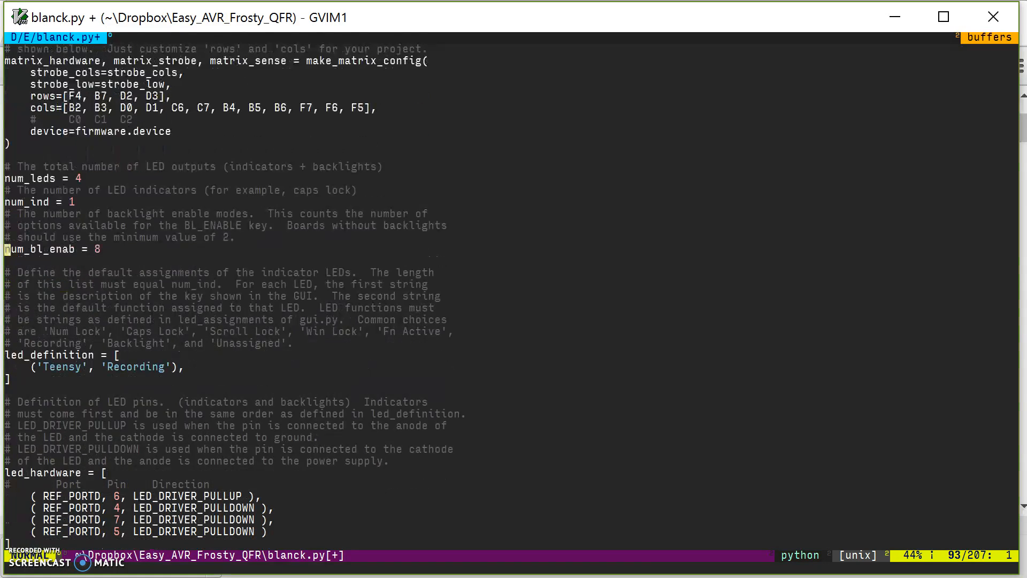
Review LED pins: Port D 6 pull-up, 4, 7, 5 pull-down, backlighting True
scroll(down, 3)
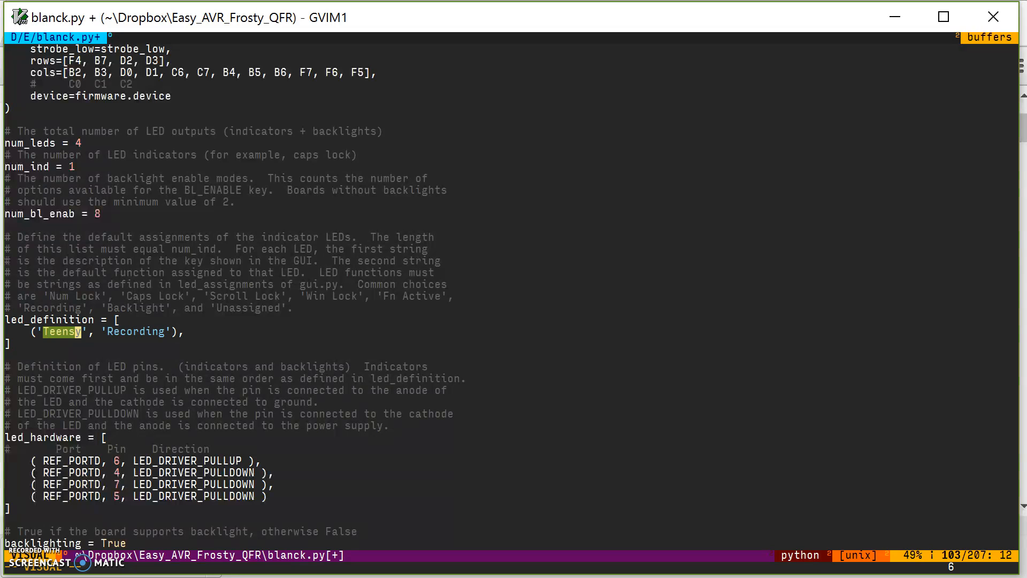
key(Escape)
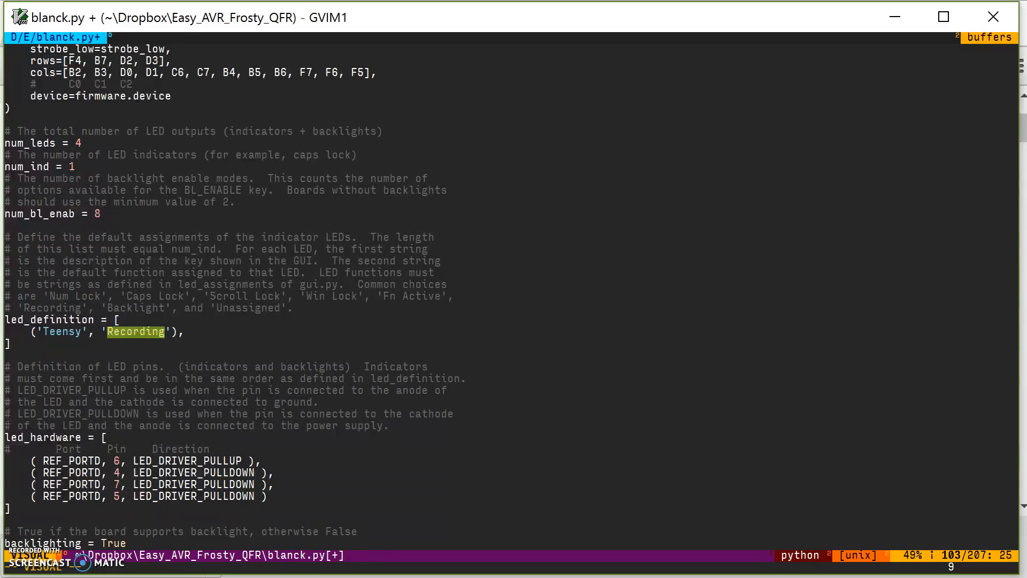
key(Escape)
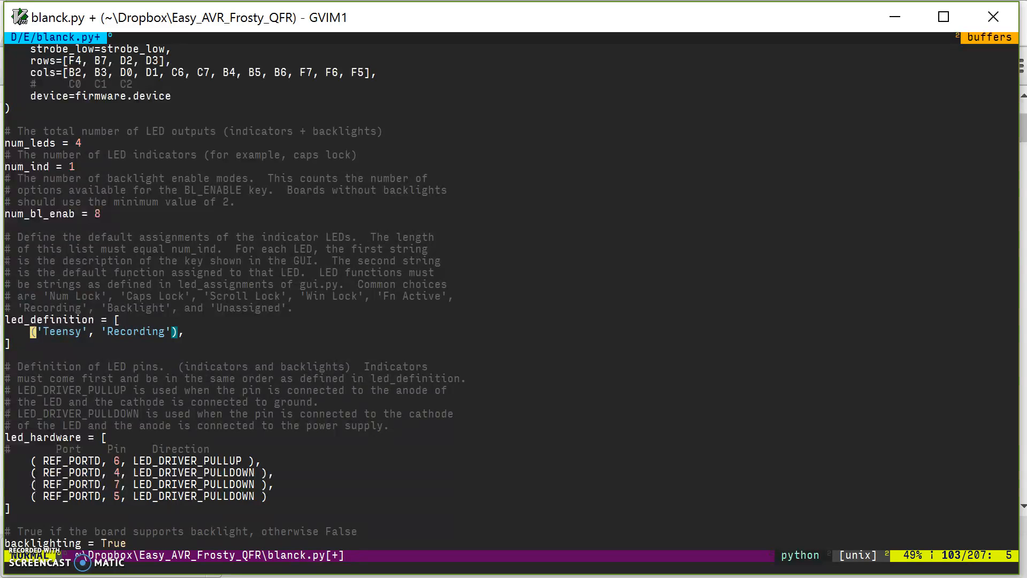
scroll(down, 3)
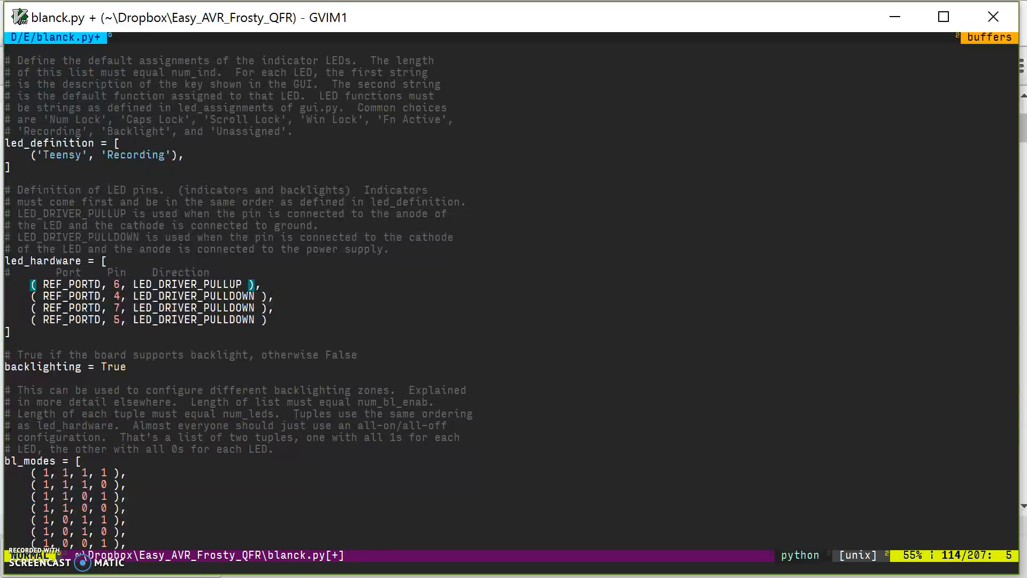
key(V)
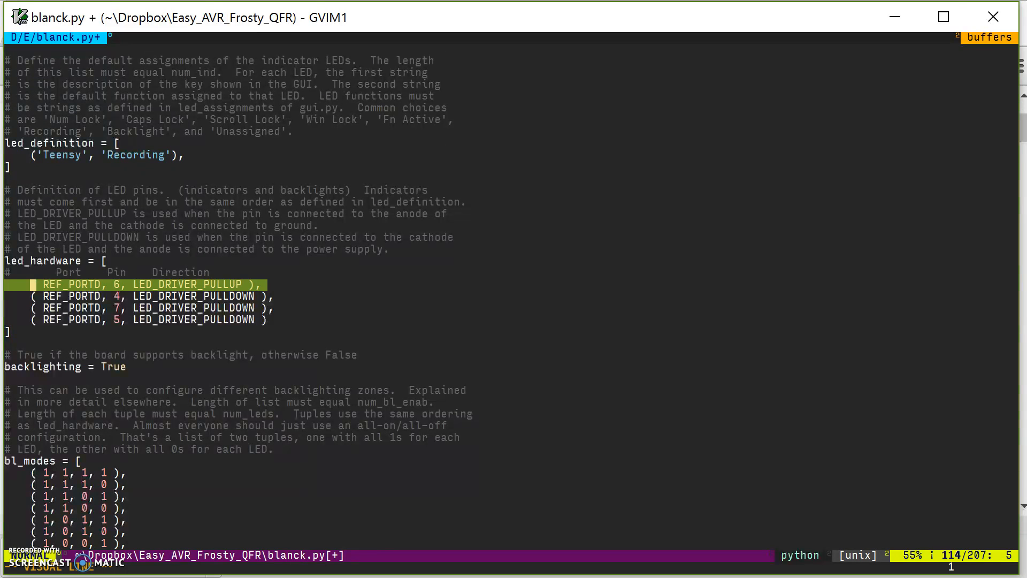
key(v)
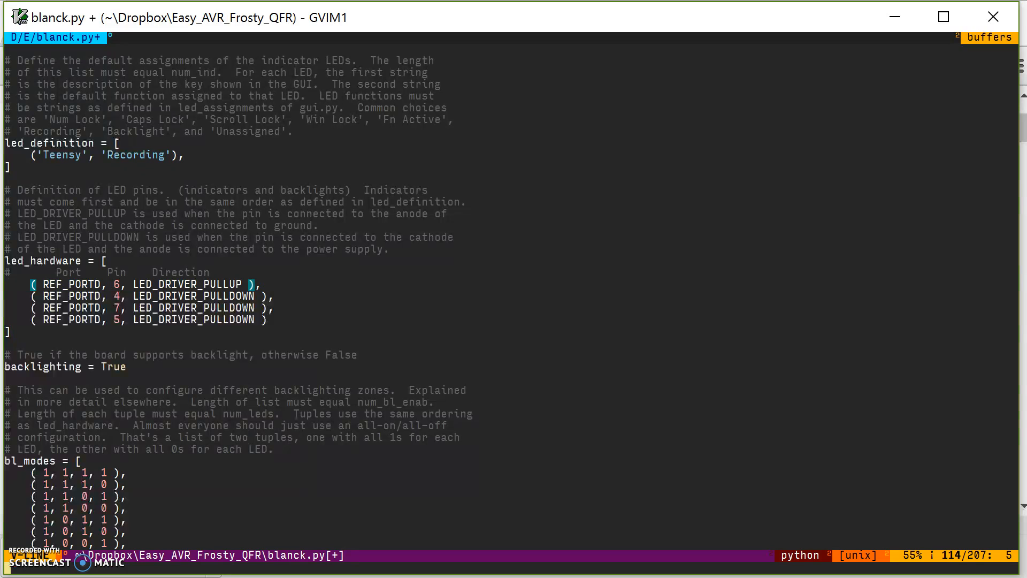
key(Escape)
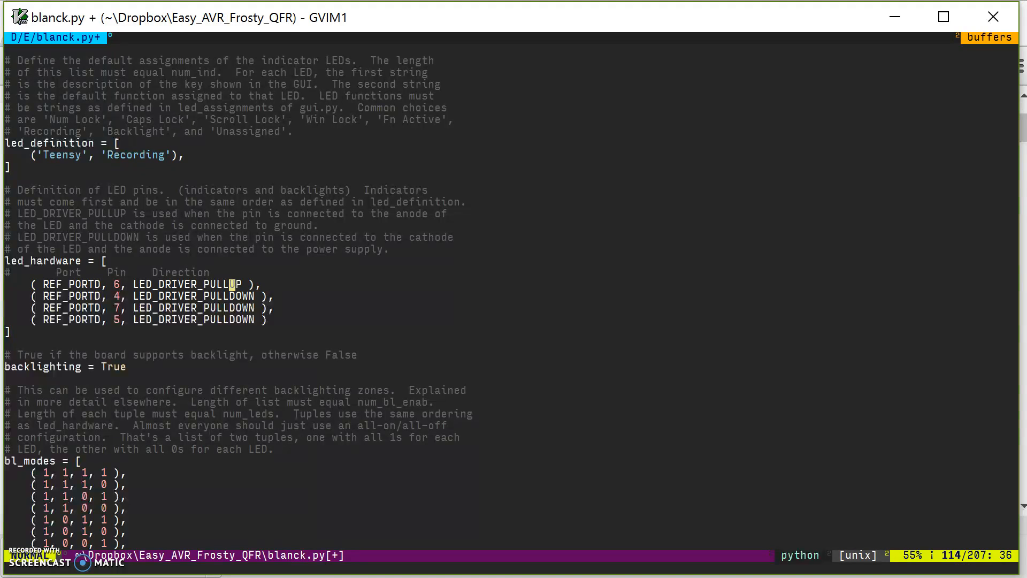
key(ctrl+v)
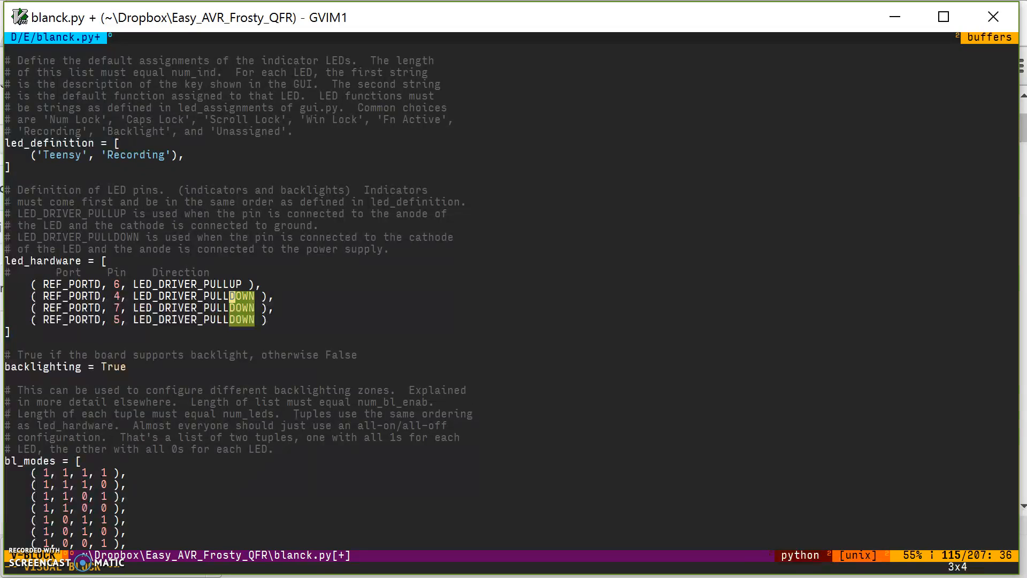
key(Escape)
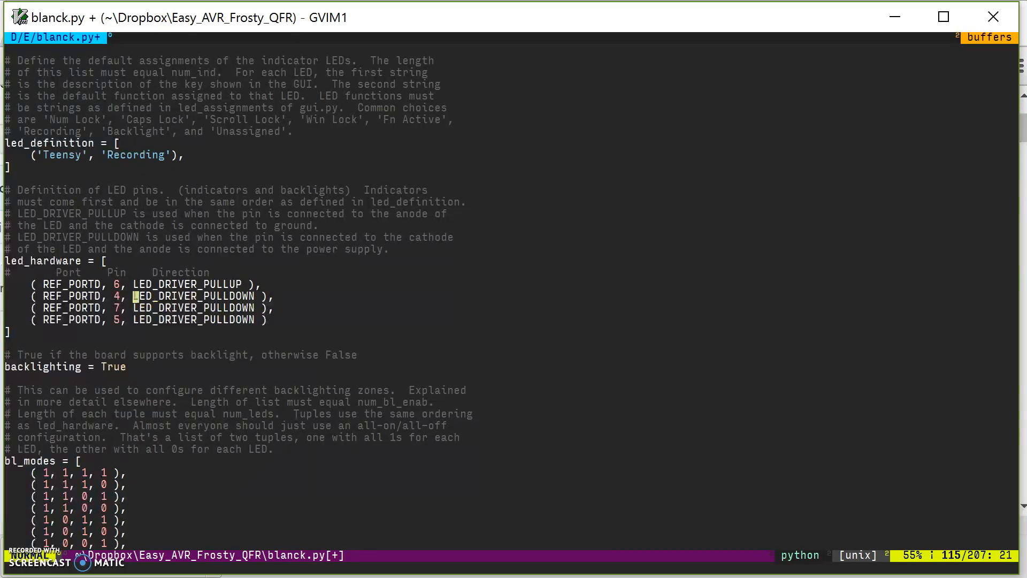
key(0)
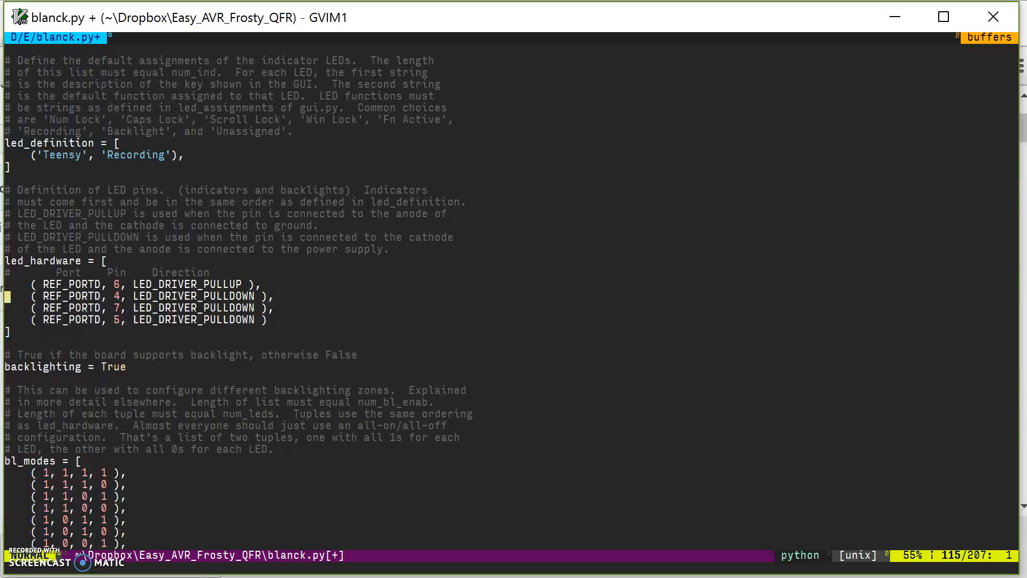
scroll(down, 3)
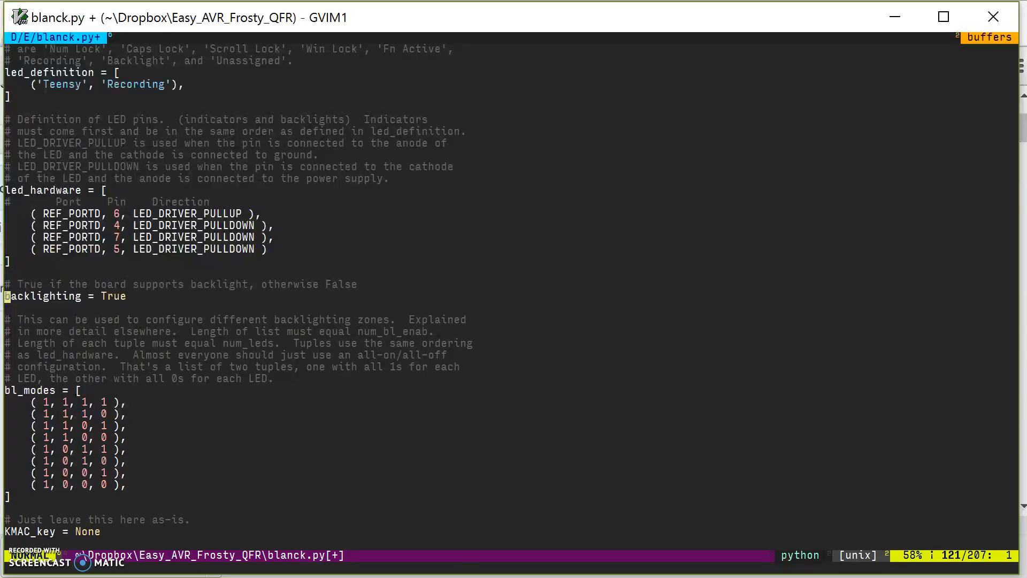
key(V)
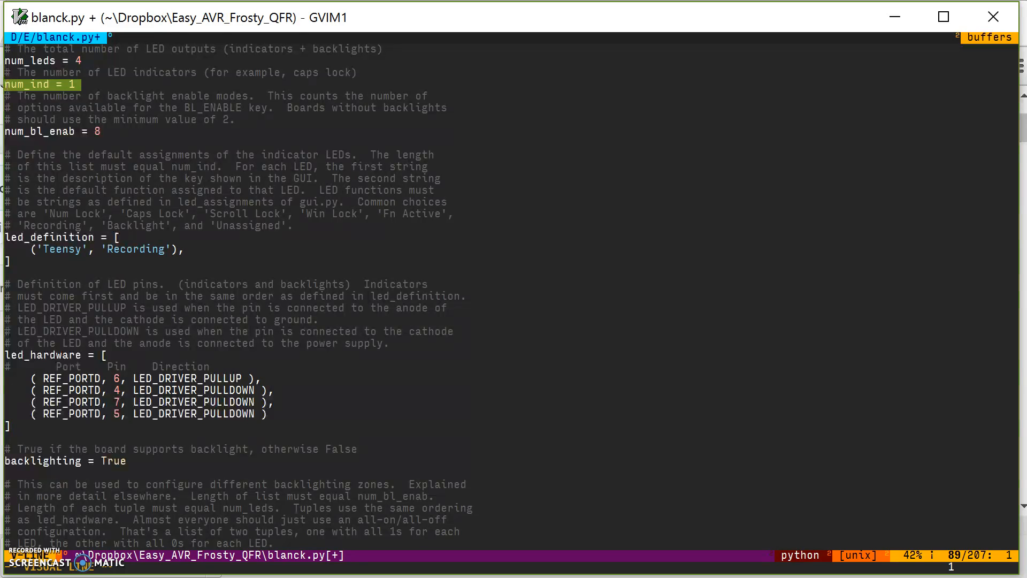
scroll(down, 3)
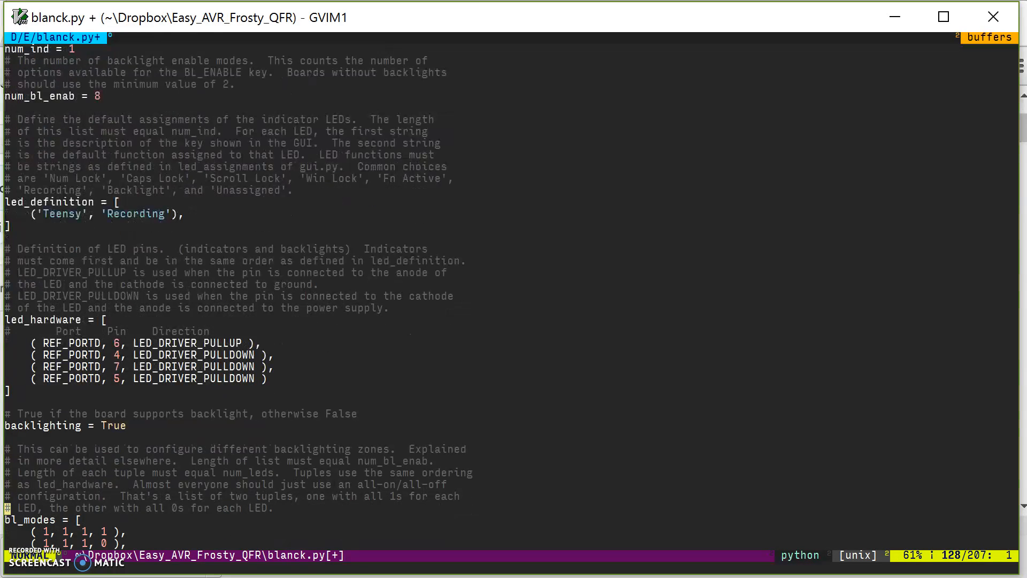
scroll(down, 3)
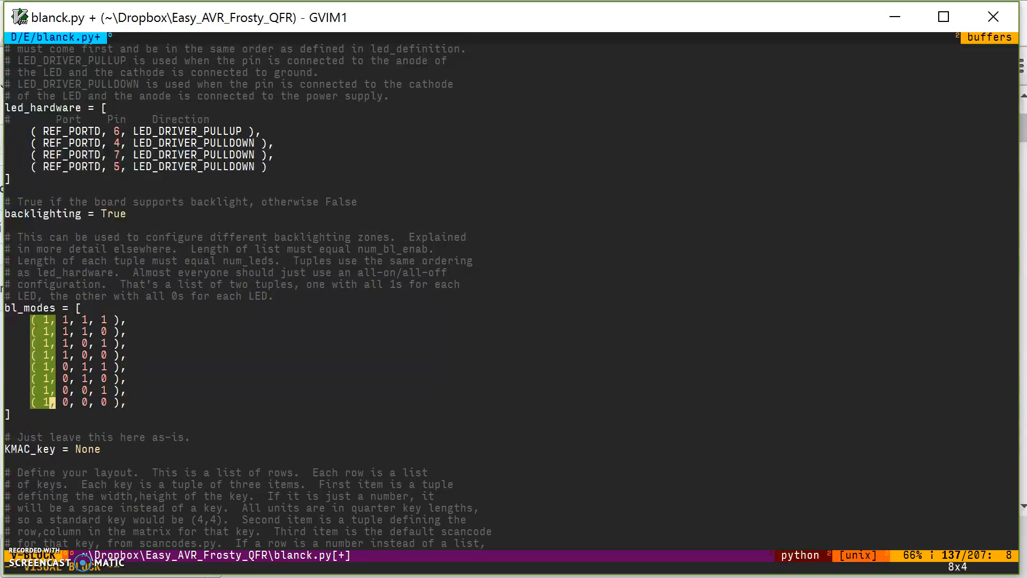
Highlight the first two led_hardware lines and the first values of two mode rows
key(Escape)
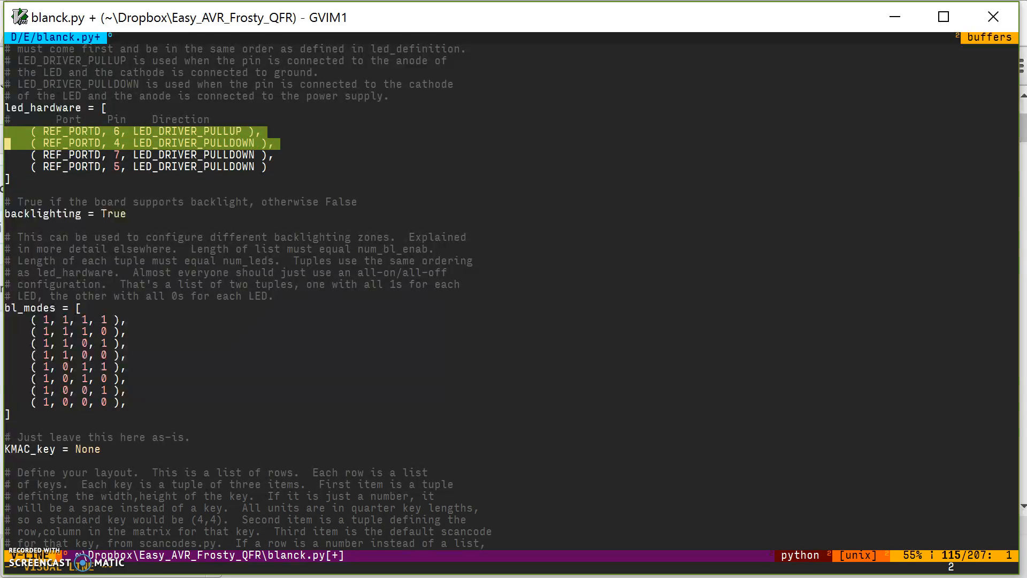
key(j)
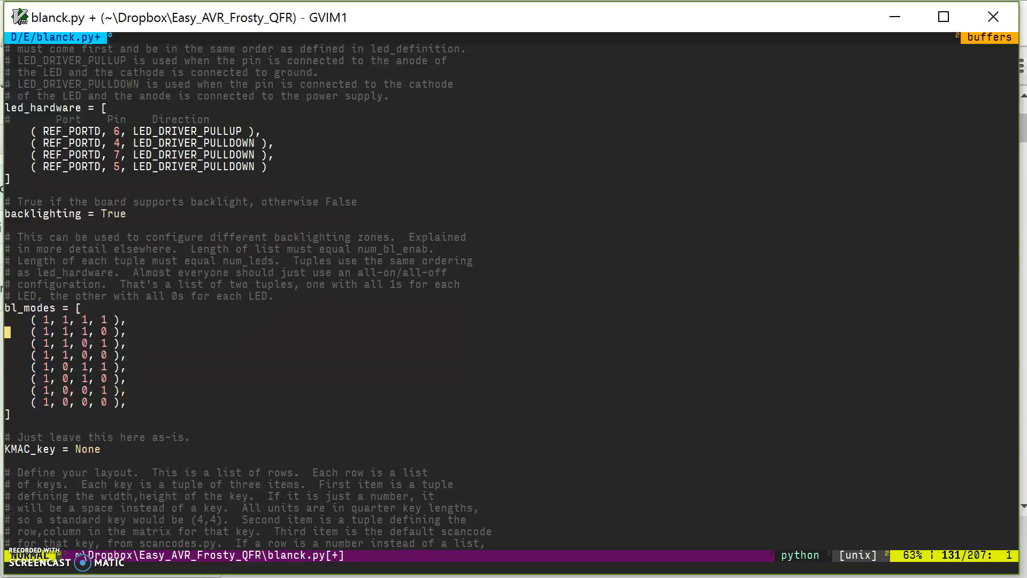
key(ctrl+v)
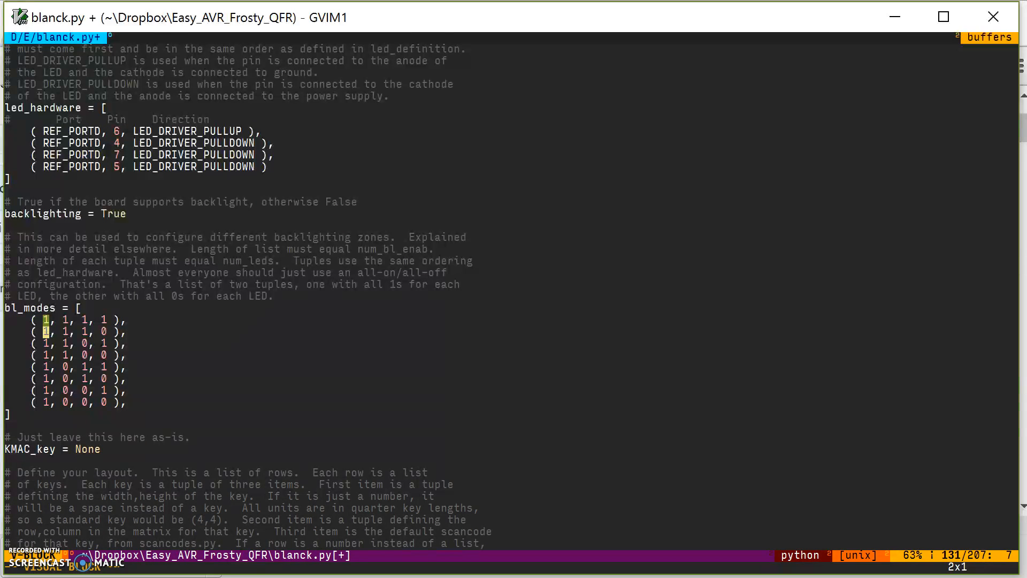
key(j)
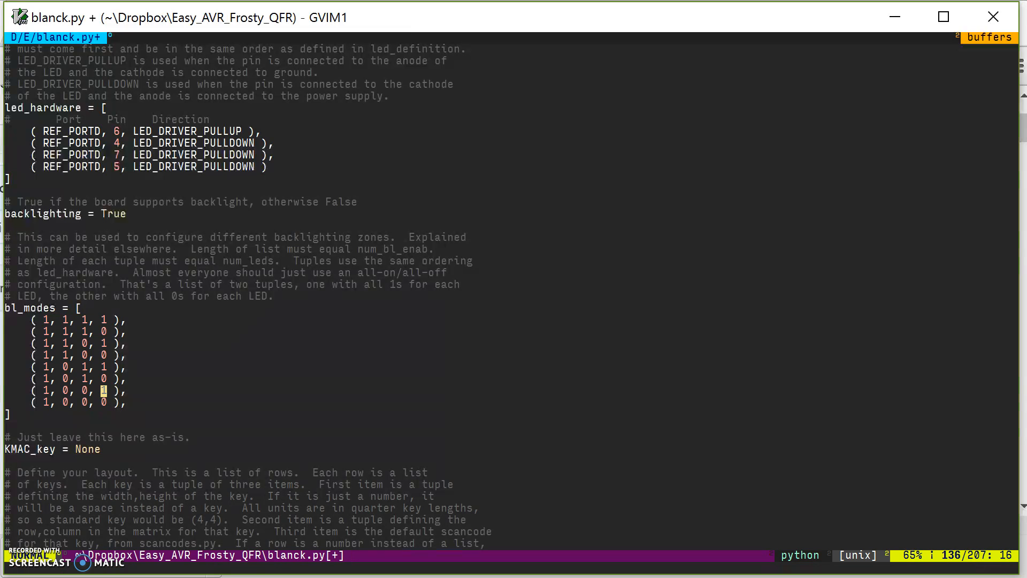
Highlight the first bl_modes row, then the first column of every backlight mode
key(V)
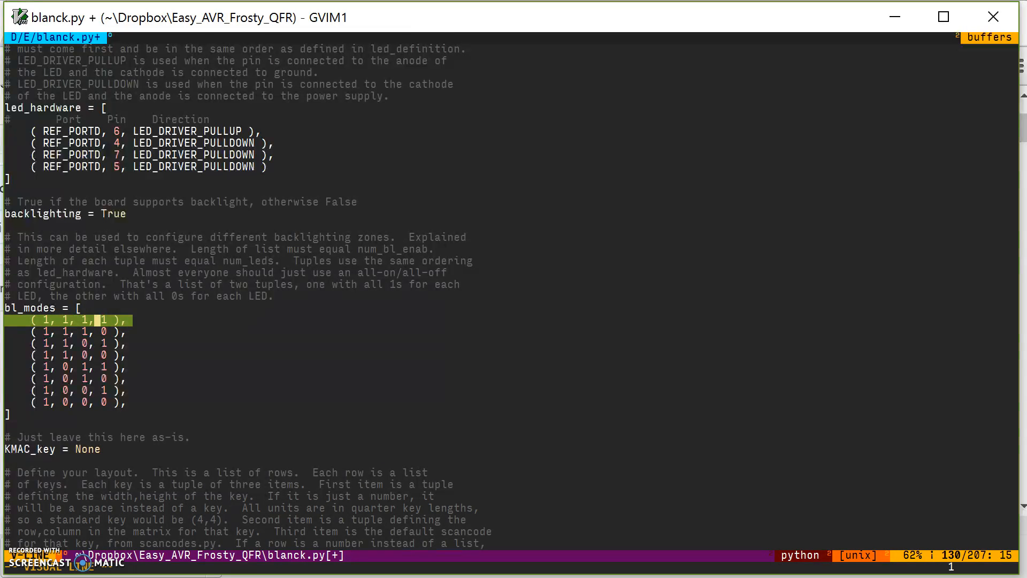
key(Left)
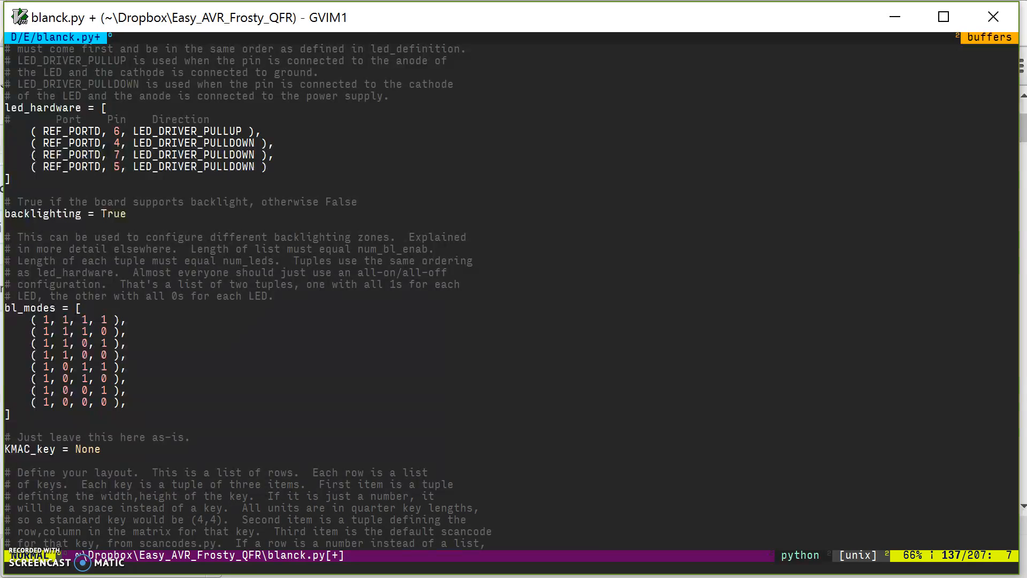
key(V)
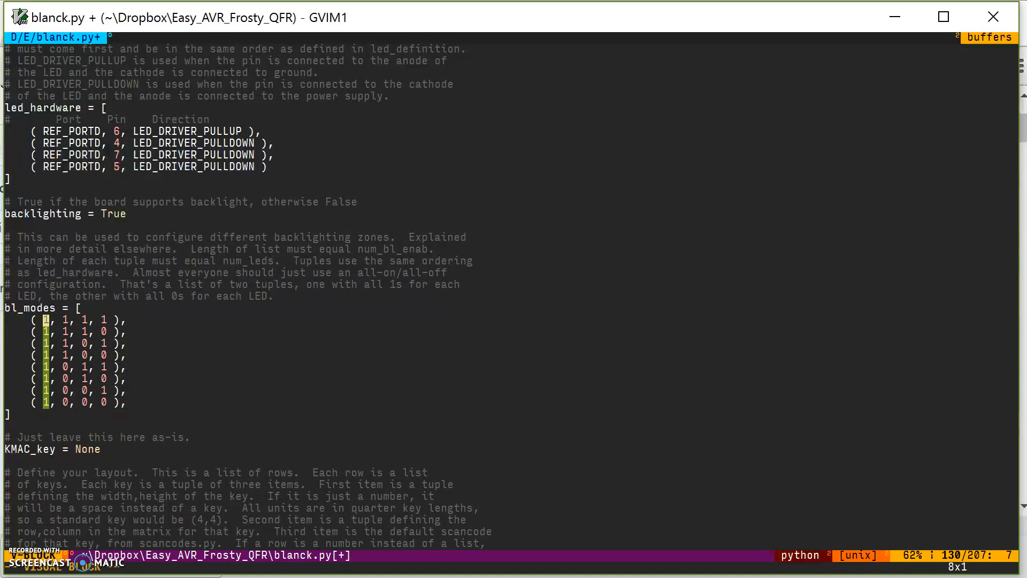
key(Escape)
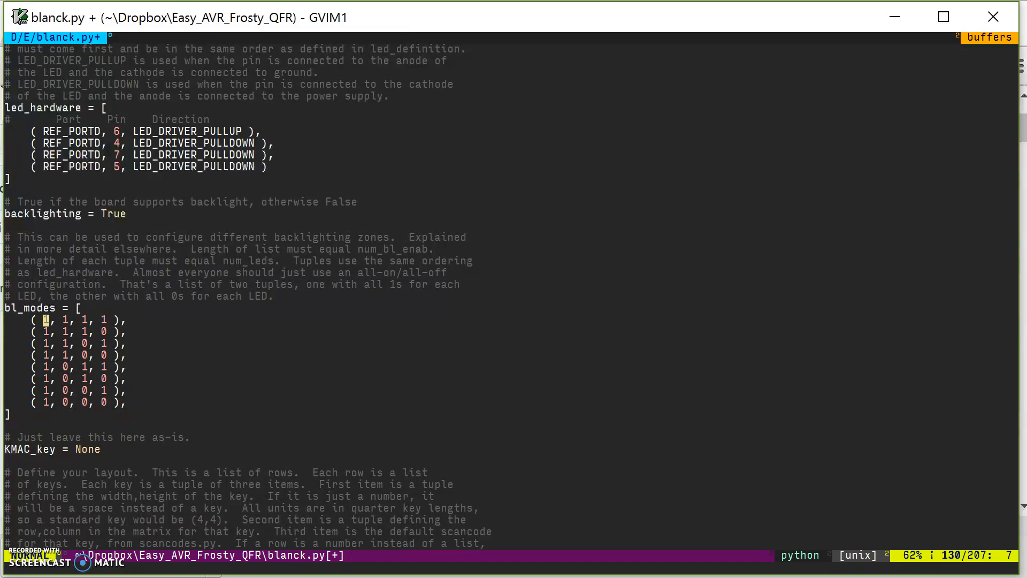
key(j)
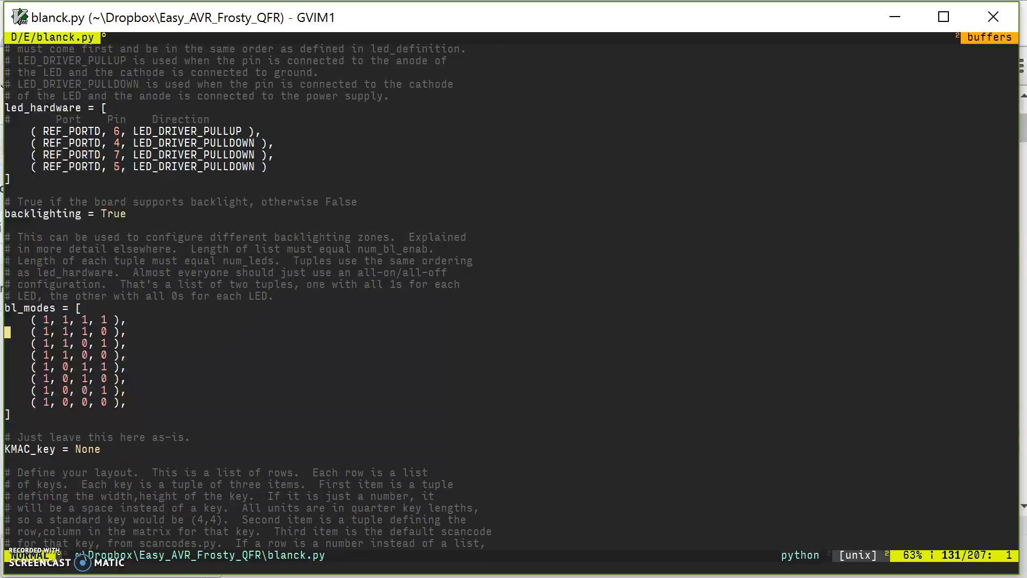
Cut bl_modes to its first and last rows, then undo to restore all eight tuples
key(j)
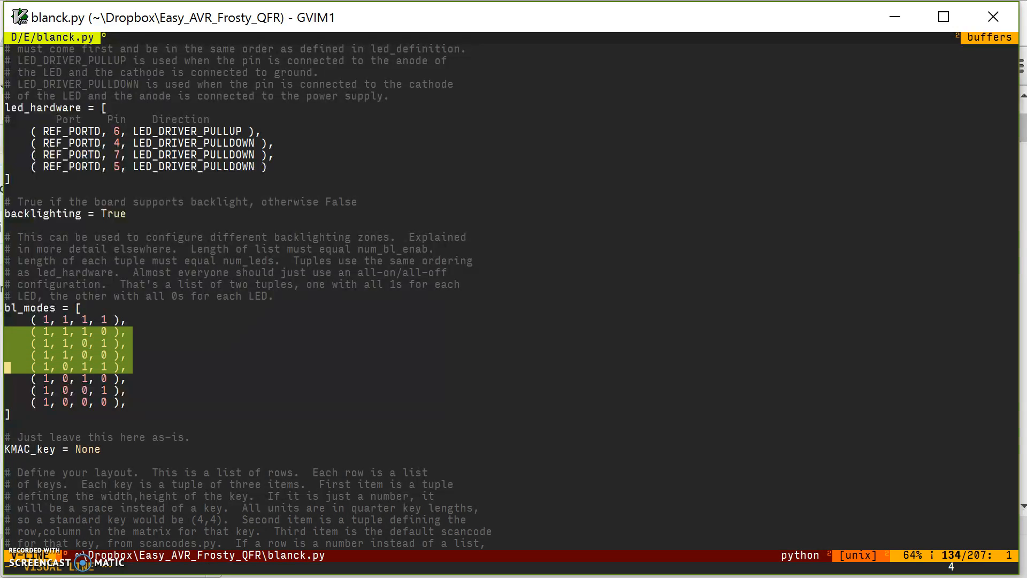
key(d)
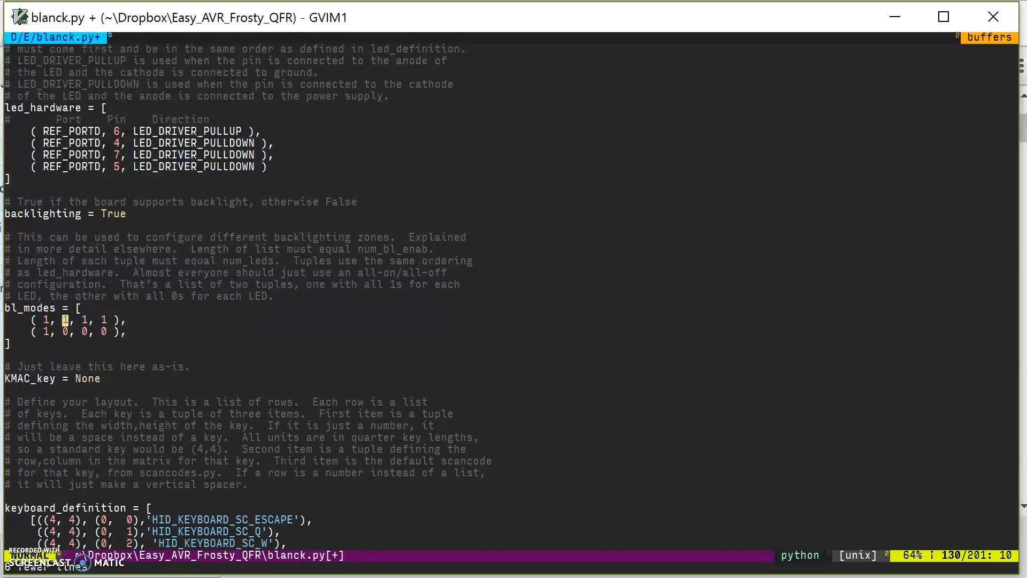
key(l)
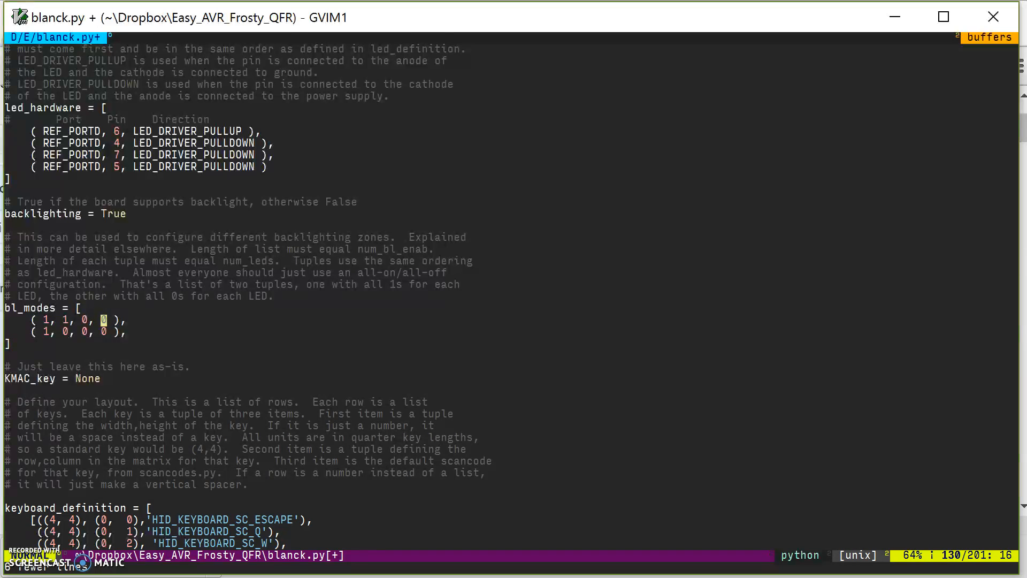
key(j)
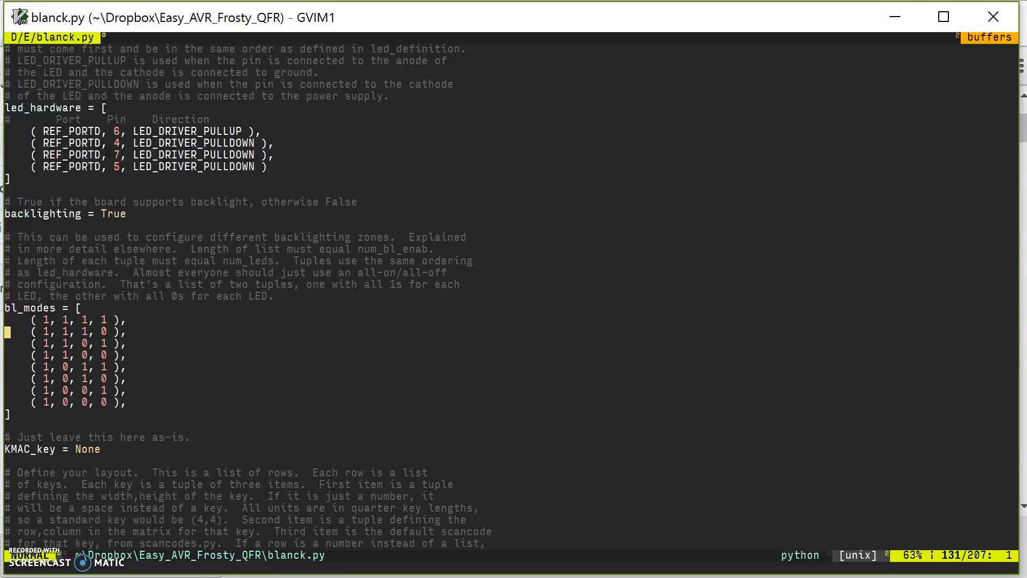
key(Up)
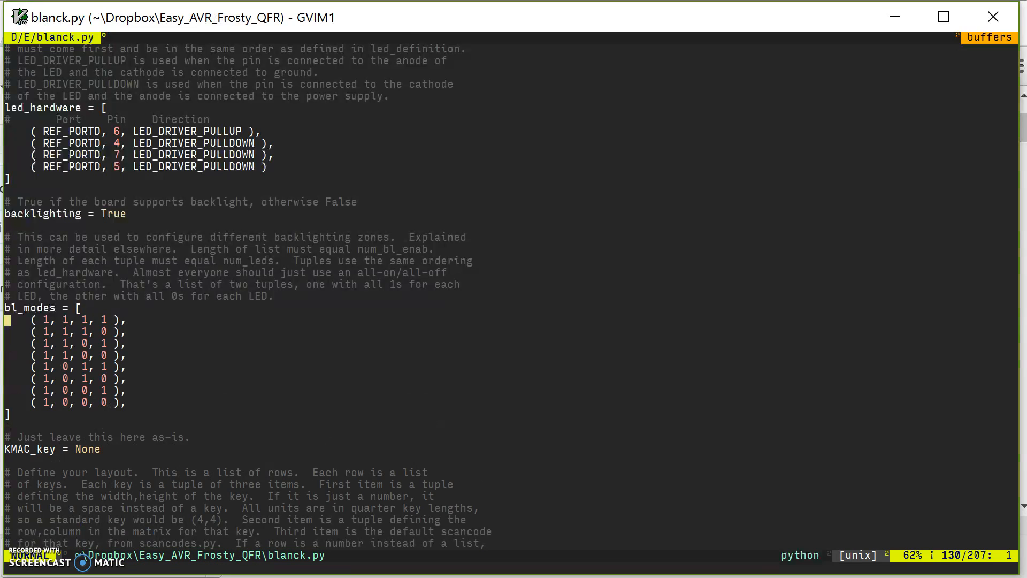
key(V)
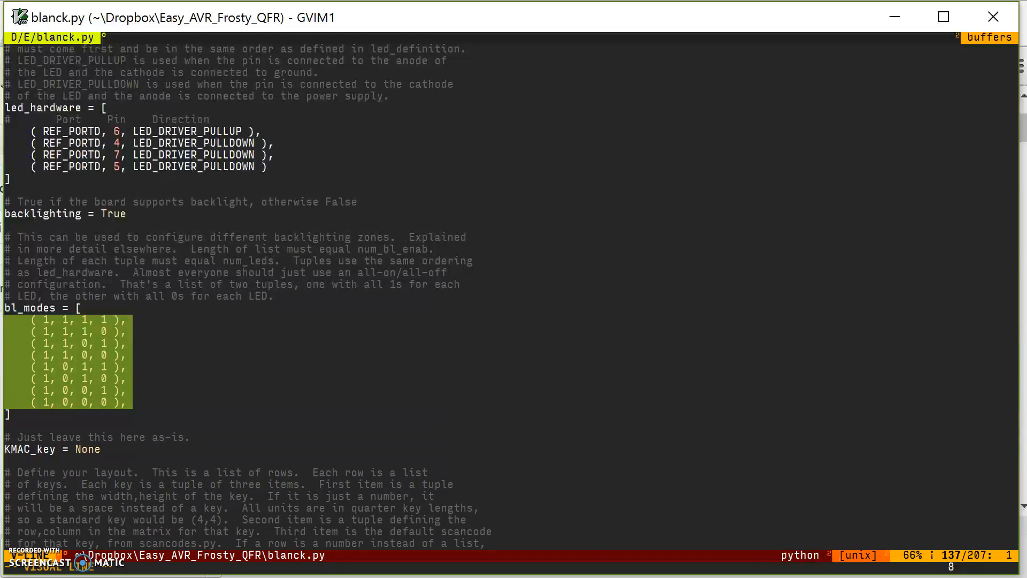
key(Escape)
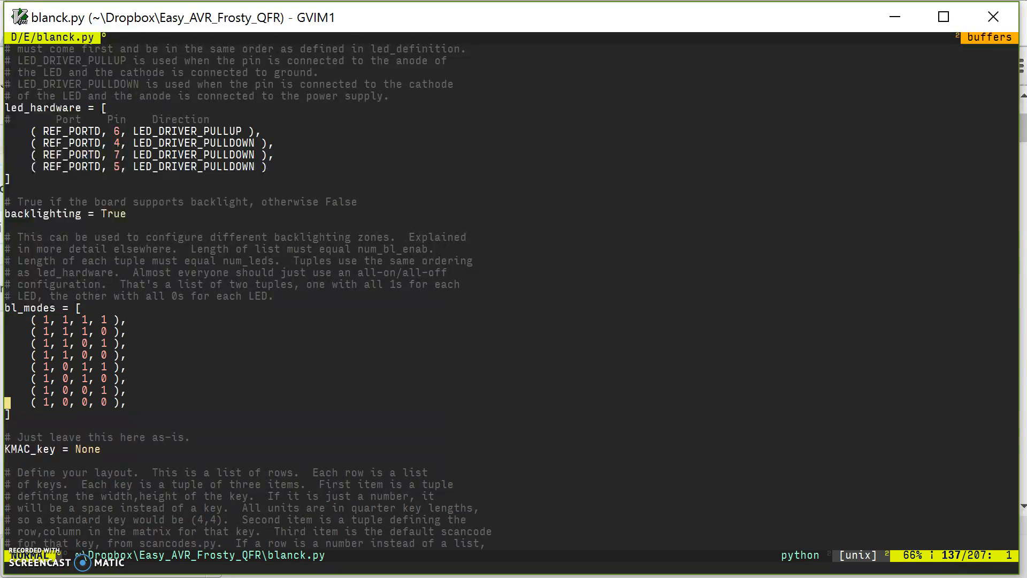
scroll(up, 3)
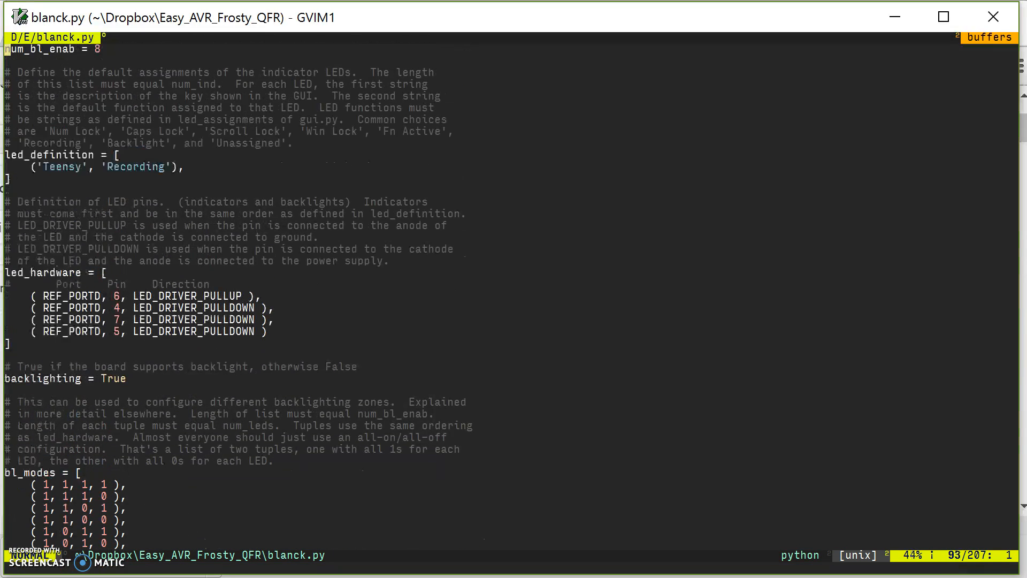
scroll(up, 3)
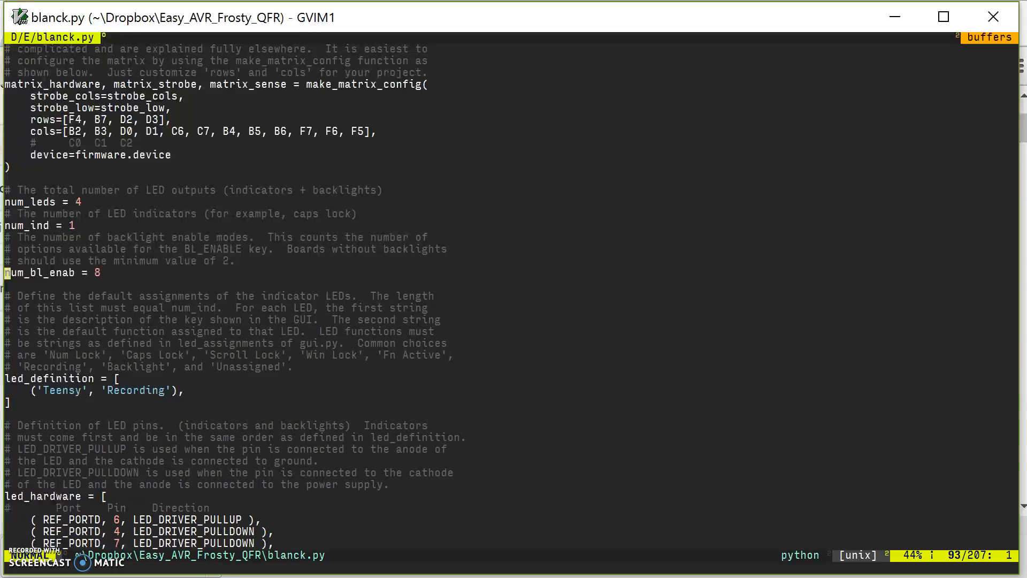
scroll(down, 3)
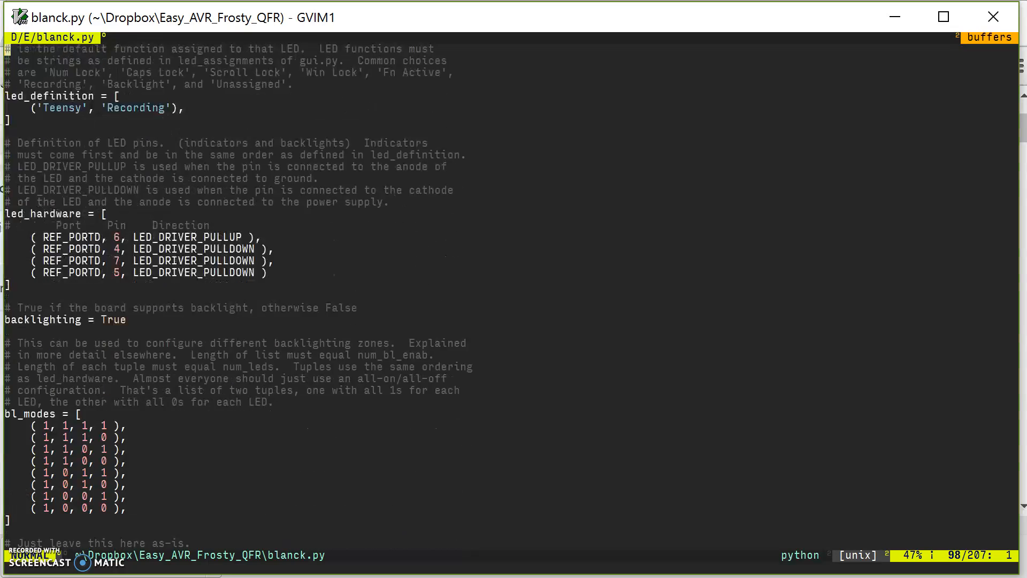
scroll(down, 3)
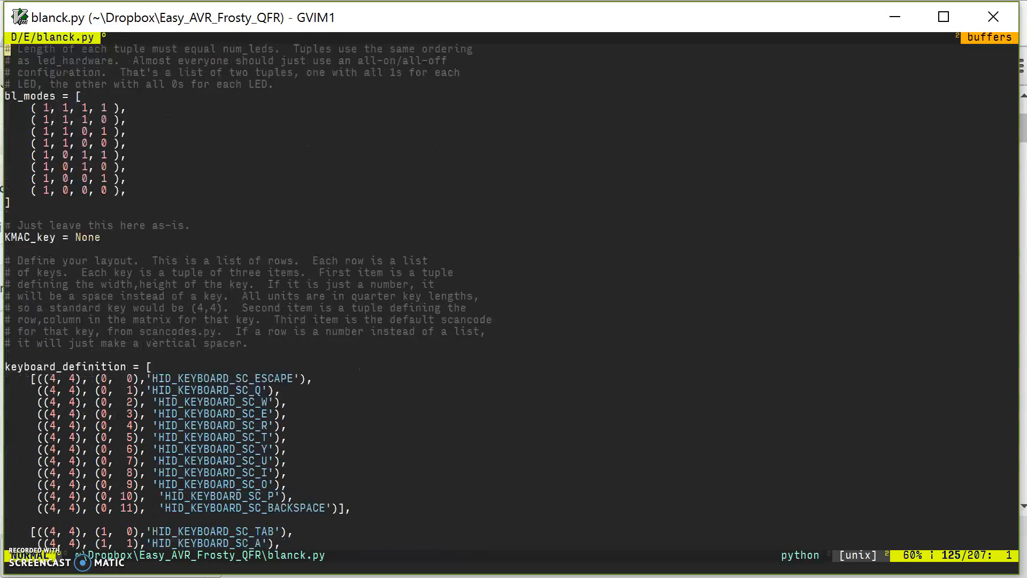
scroll(down, 3)
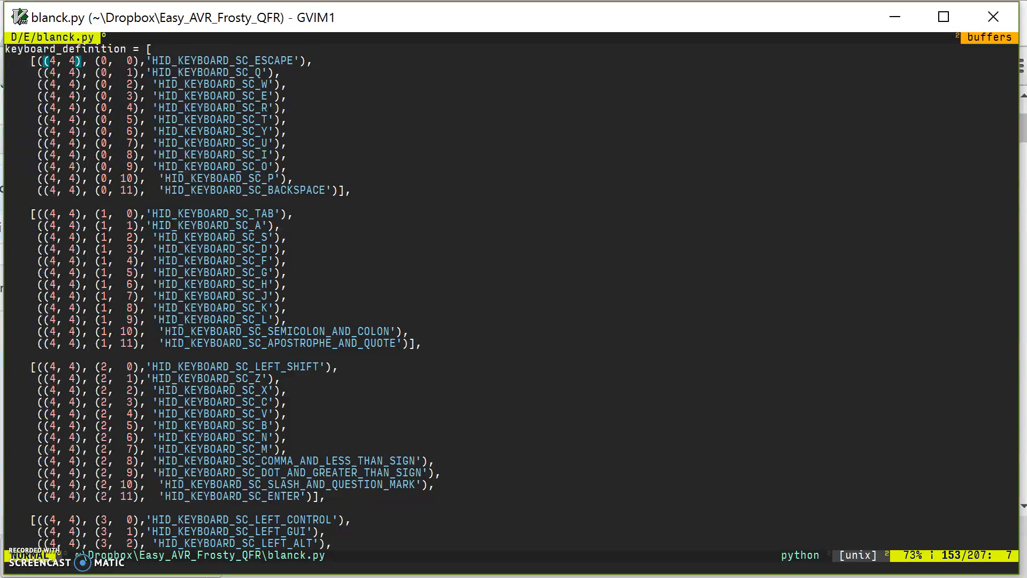
key(ctrl+v)
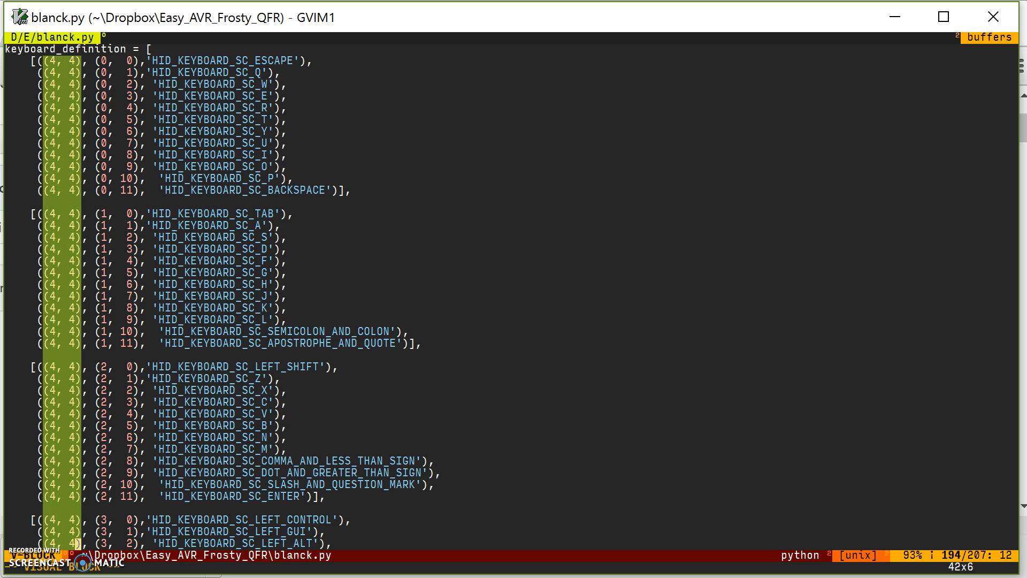
scroll(down, 3)
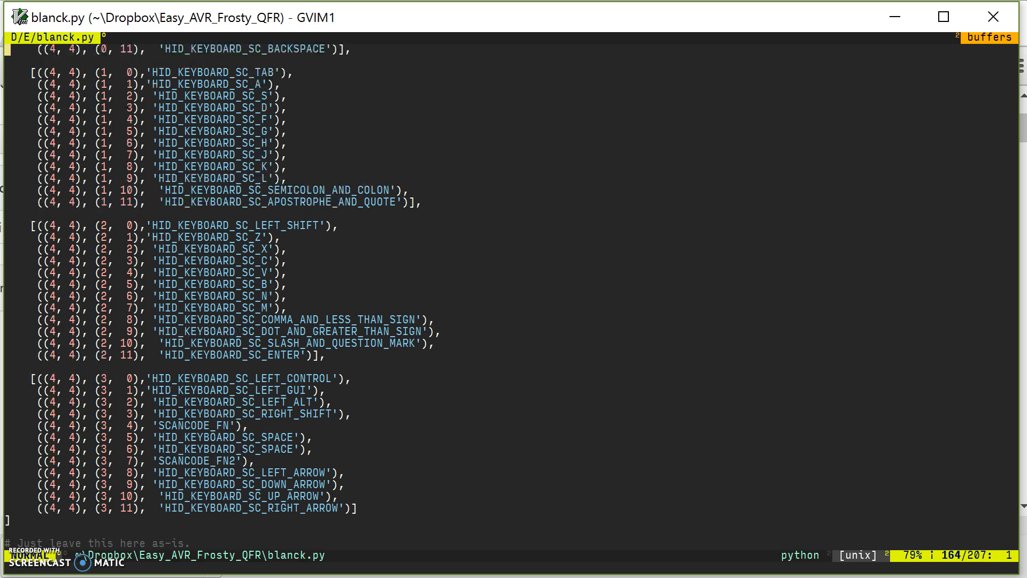
scroll(up, 3)
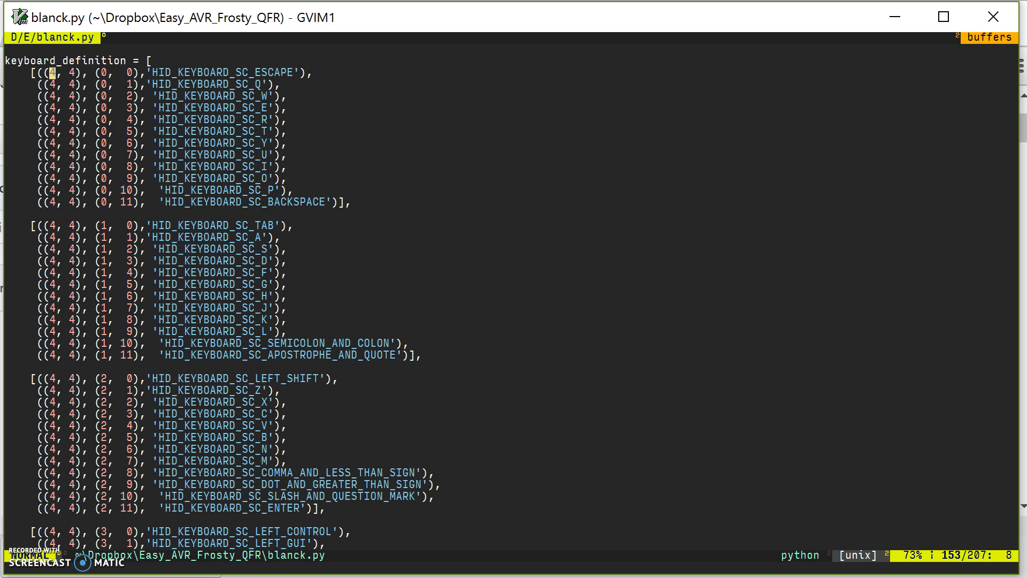
key(j)
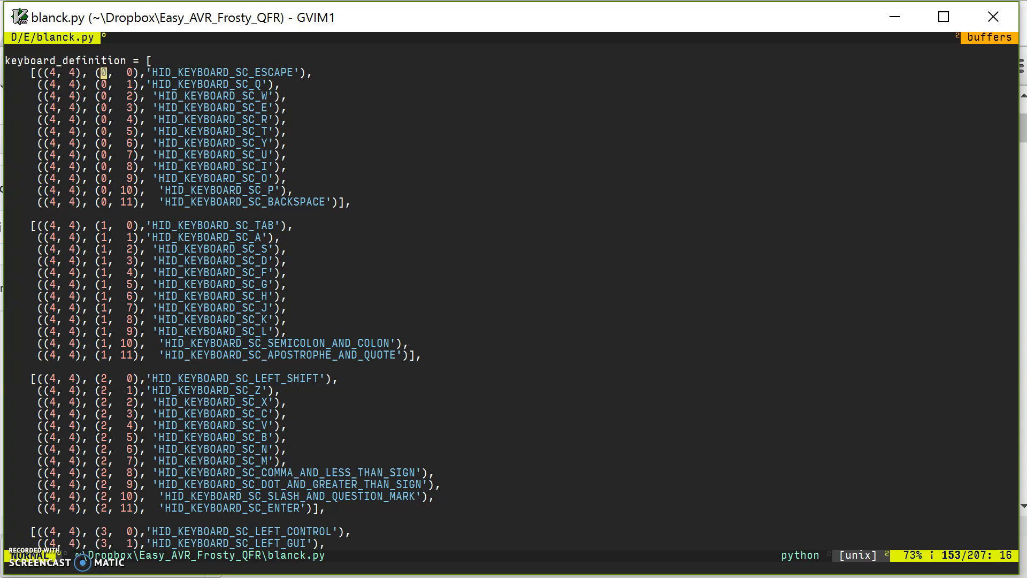
key(j)
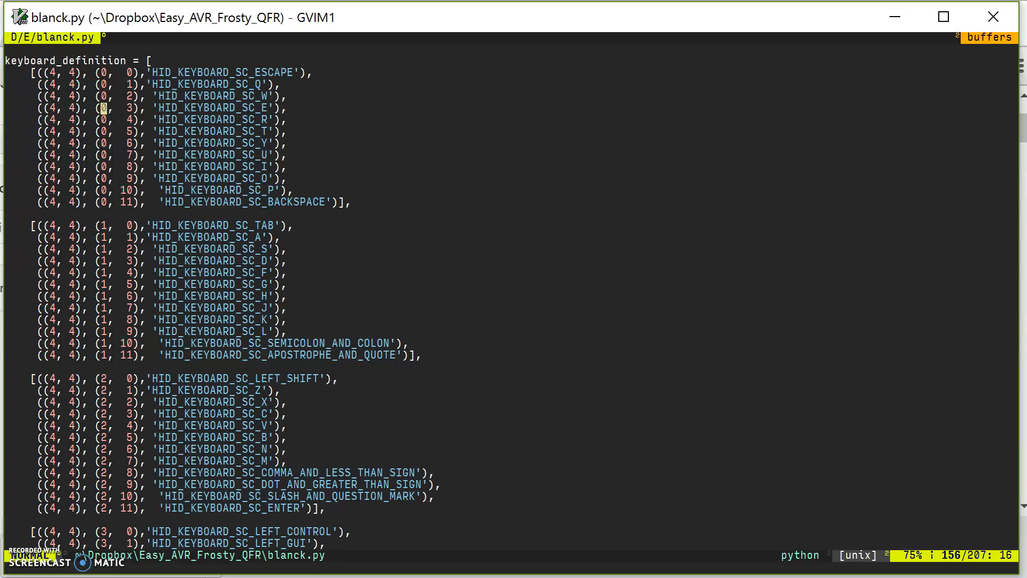
key(j)
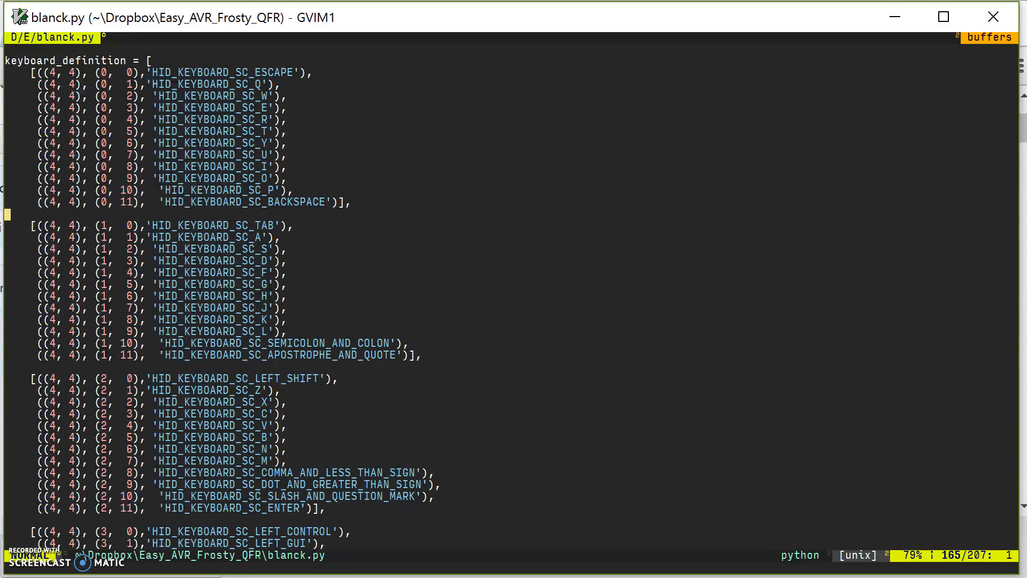
key(j)
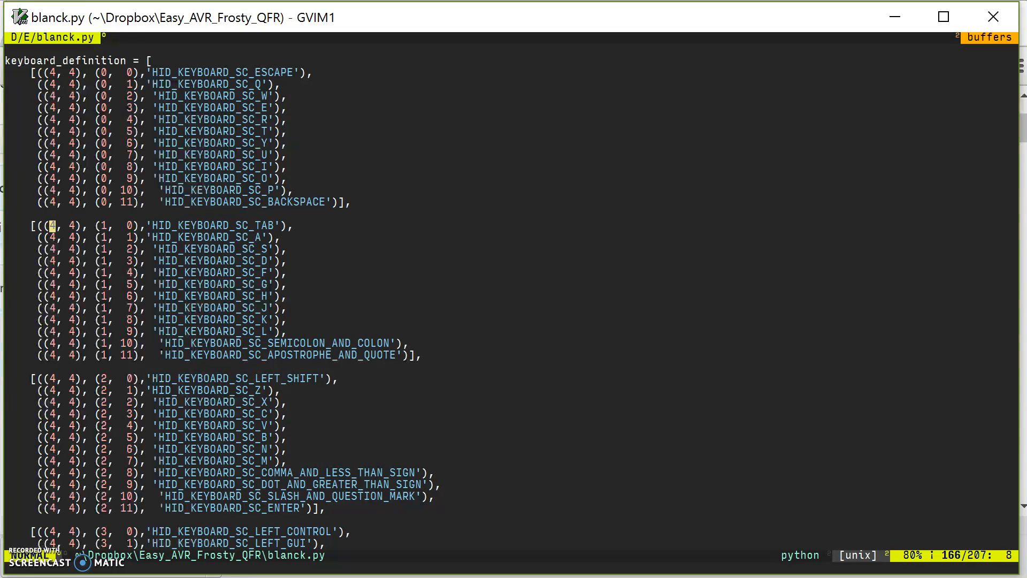
key(ctrl+v)
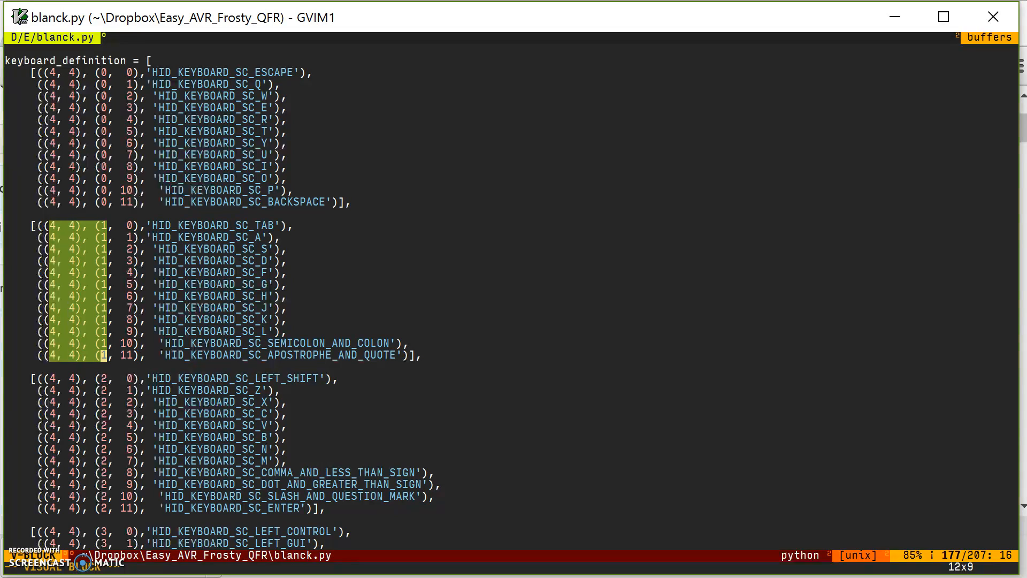
key(Escape)
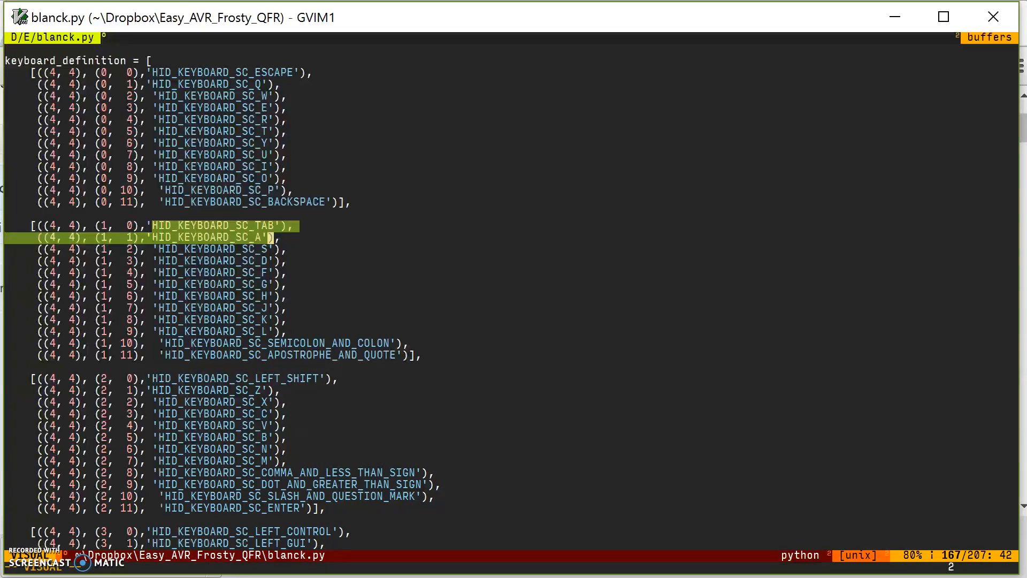
key(j)
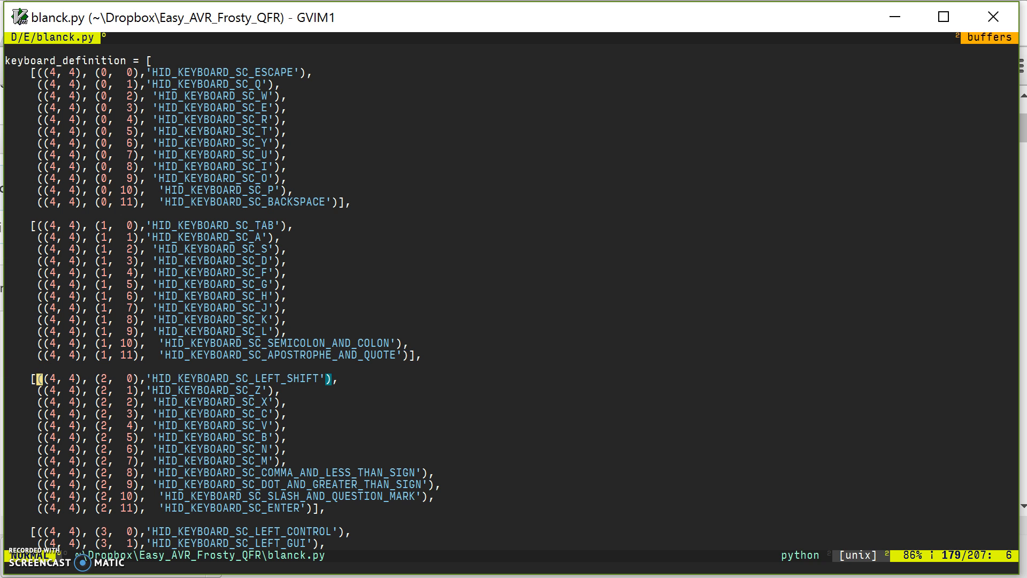
scroll(down, 3)
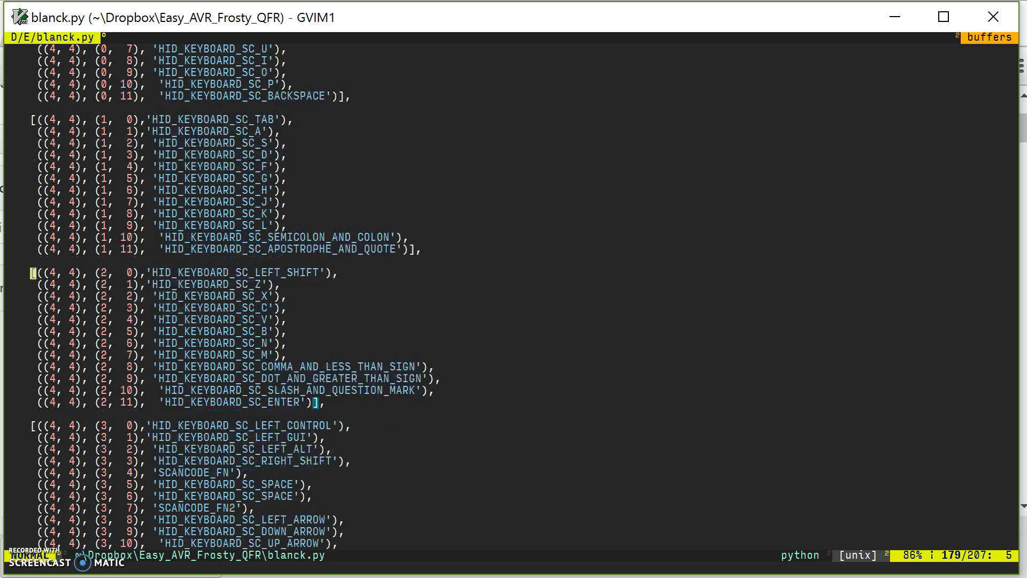
scroll(down, 3)
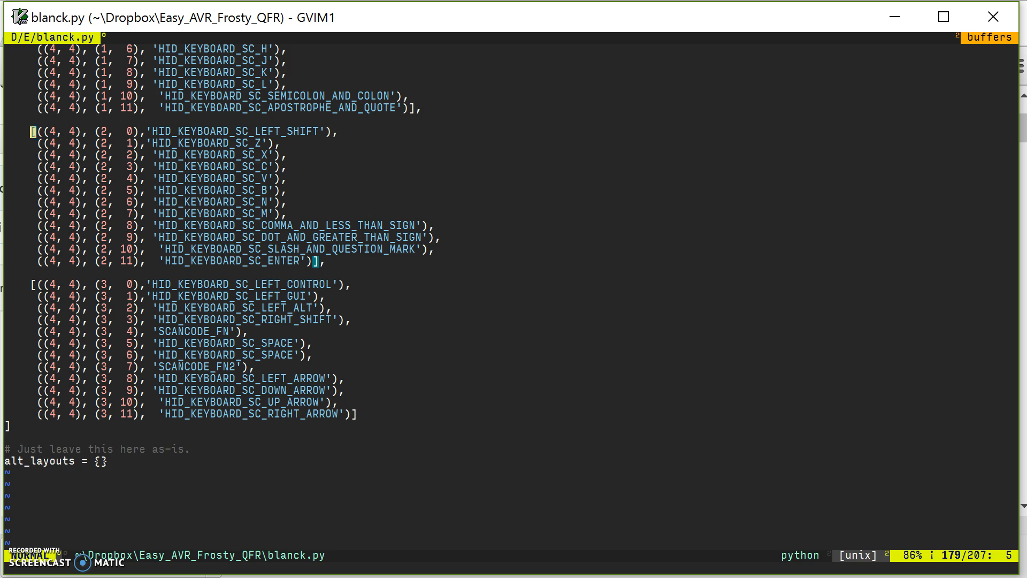
scroll(up, 3)
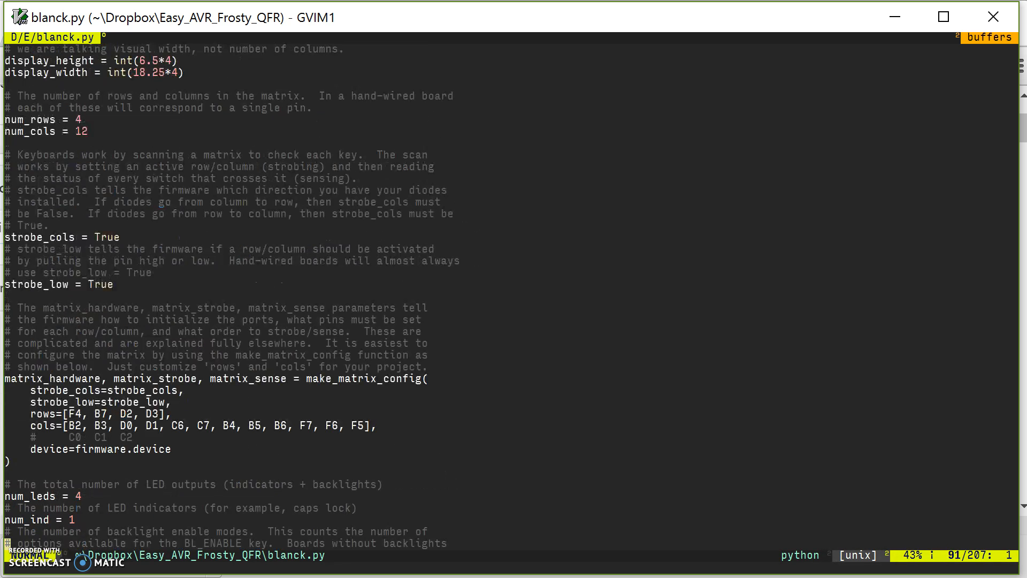
scroll(up, 3)
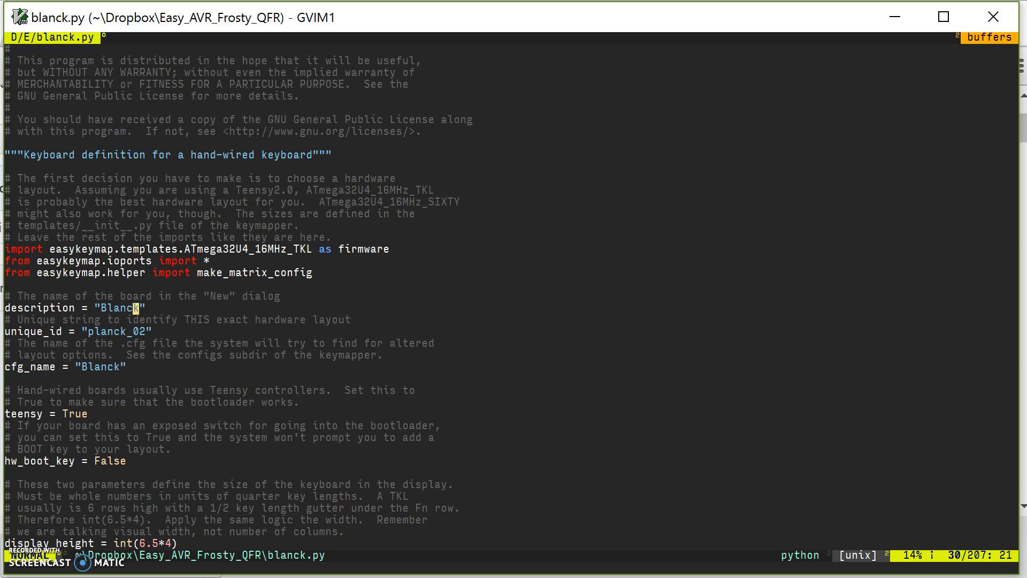
key(v)
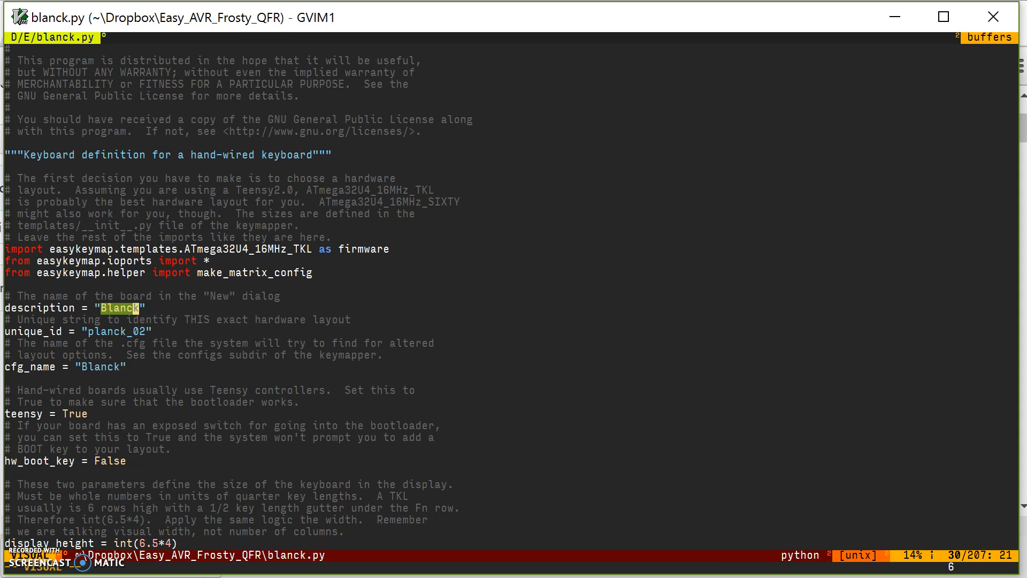
key(Escape)
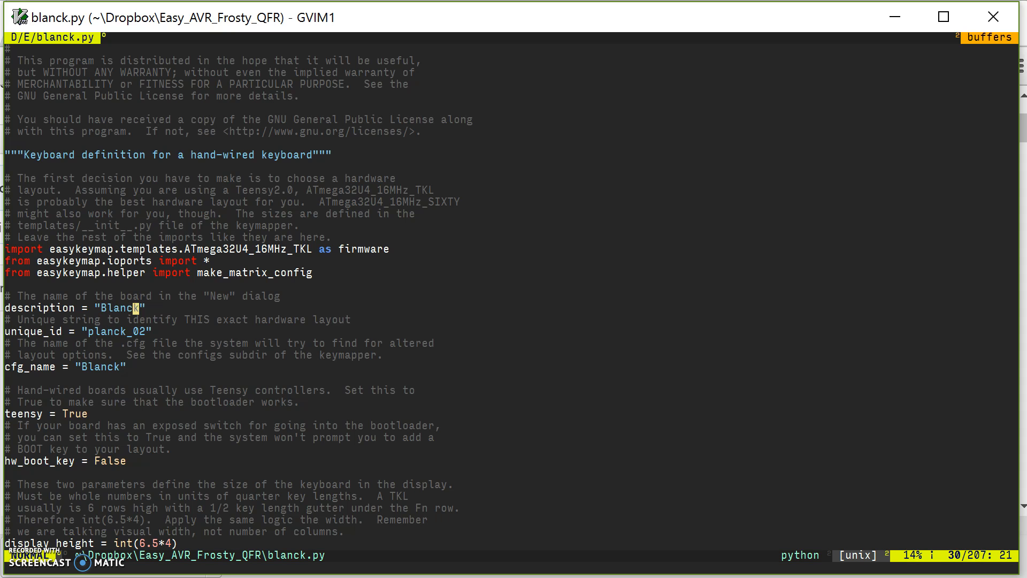
key(j)
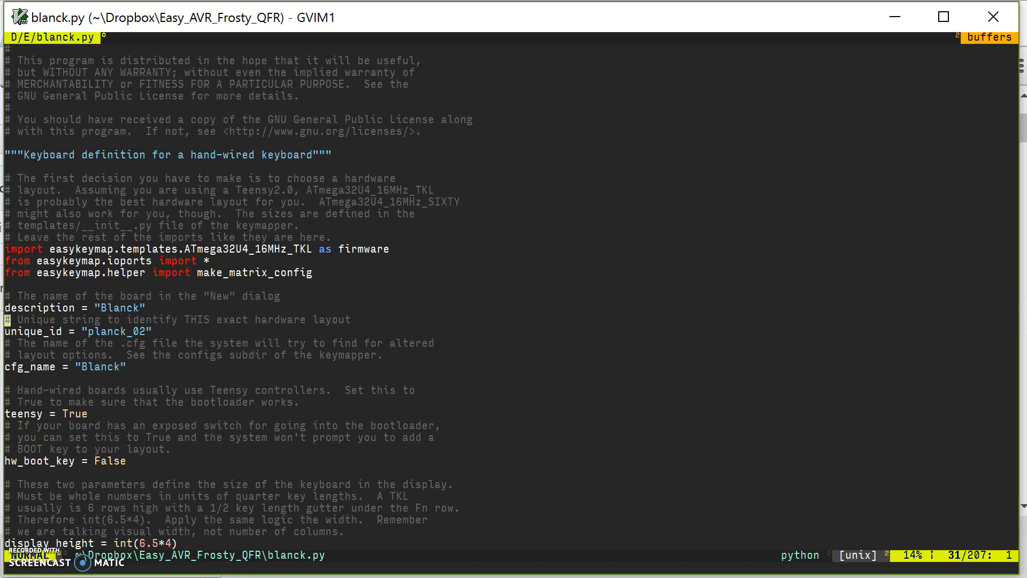